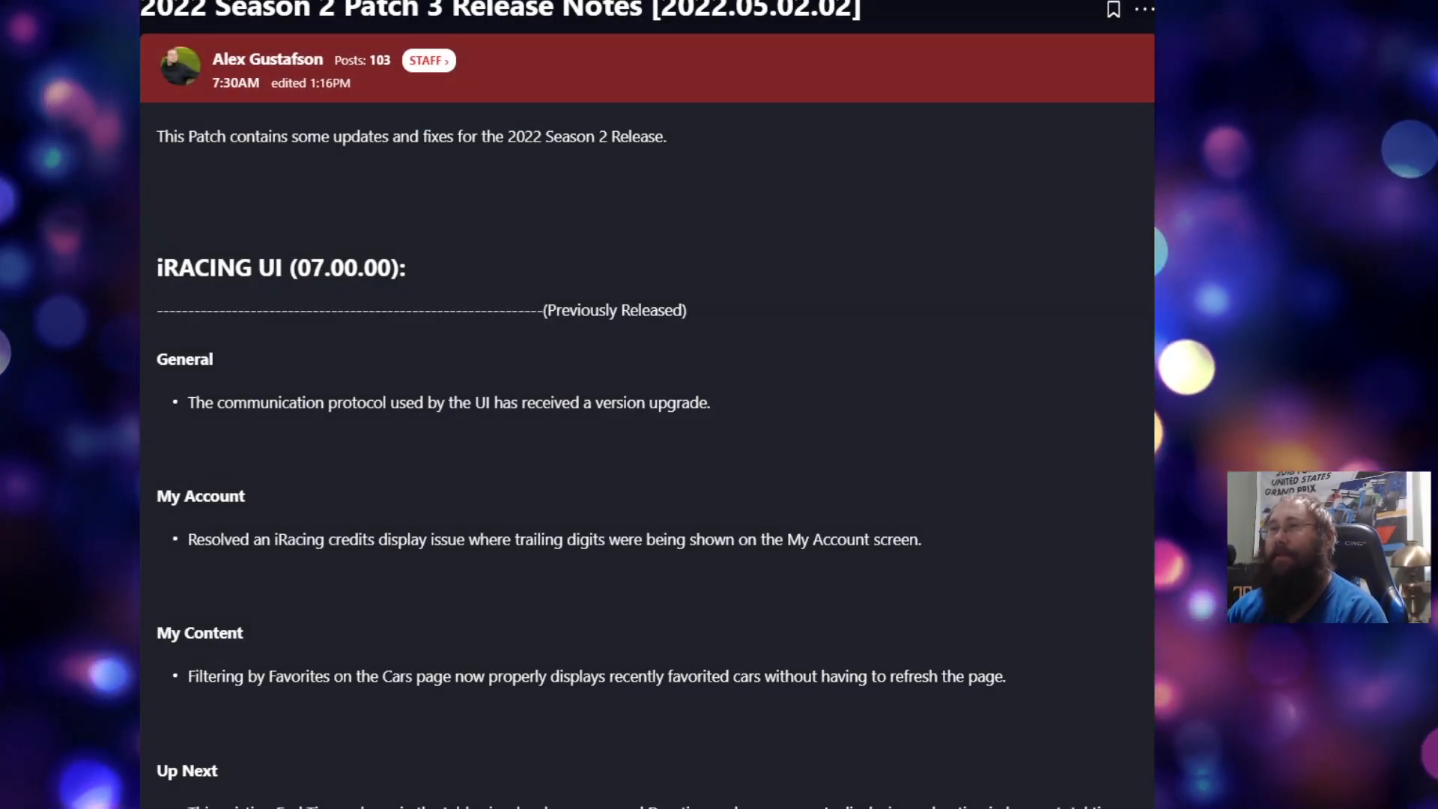
scroll(down, 3)
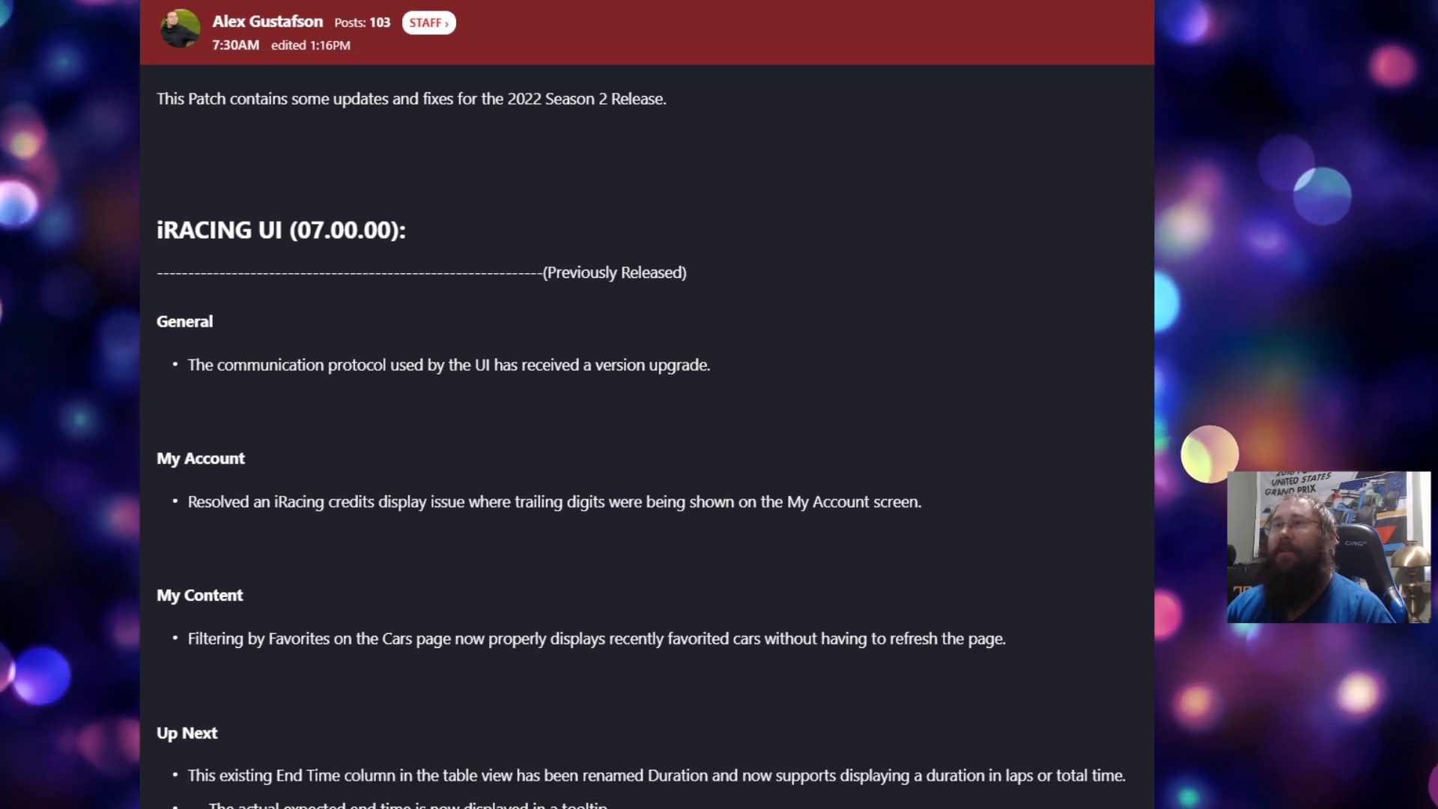
scroll(down, 3)
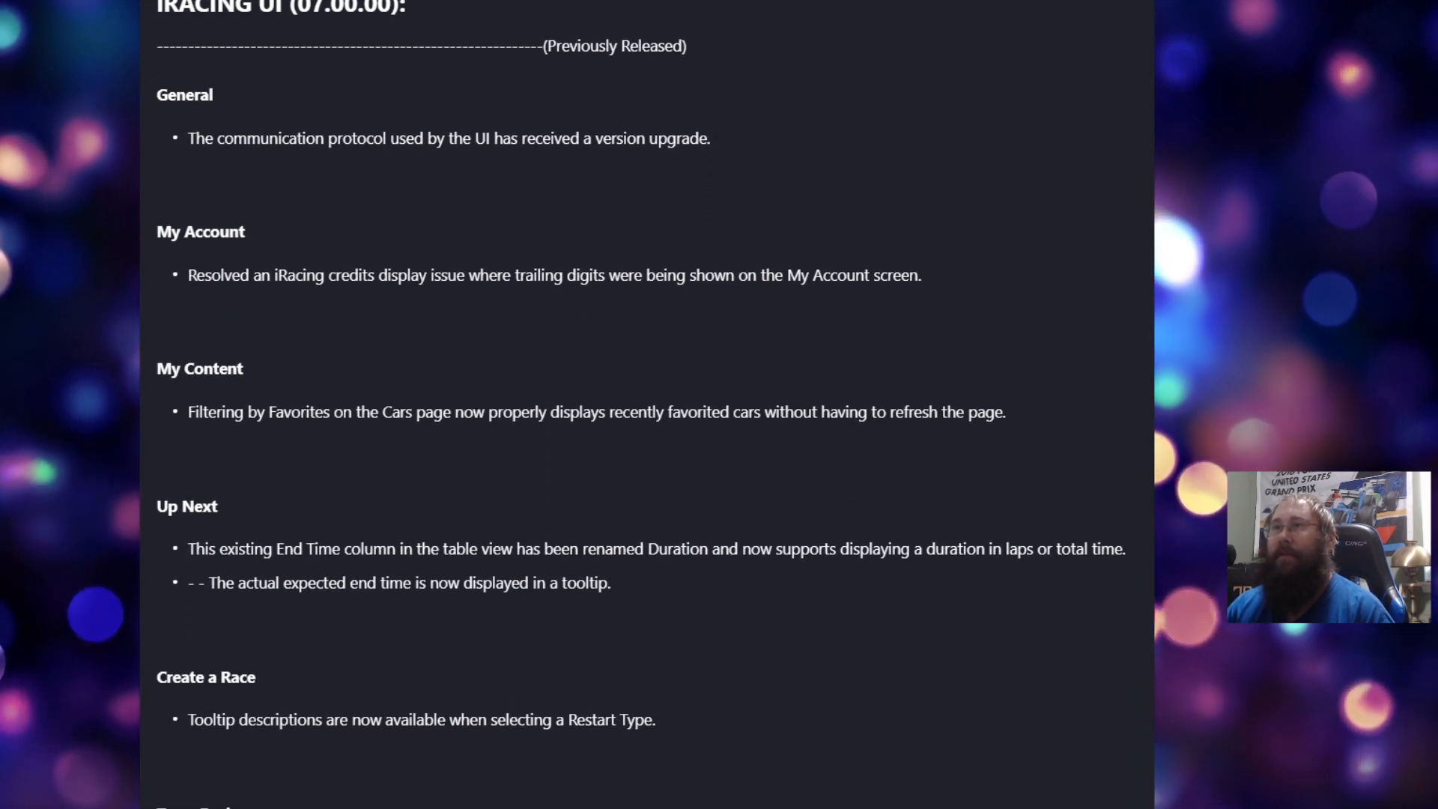
scroll(down, 3)
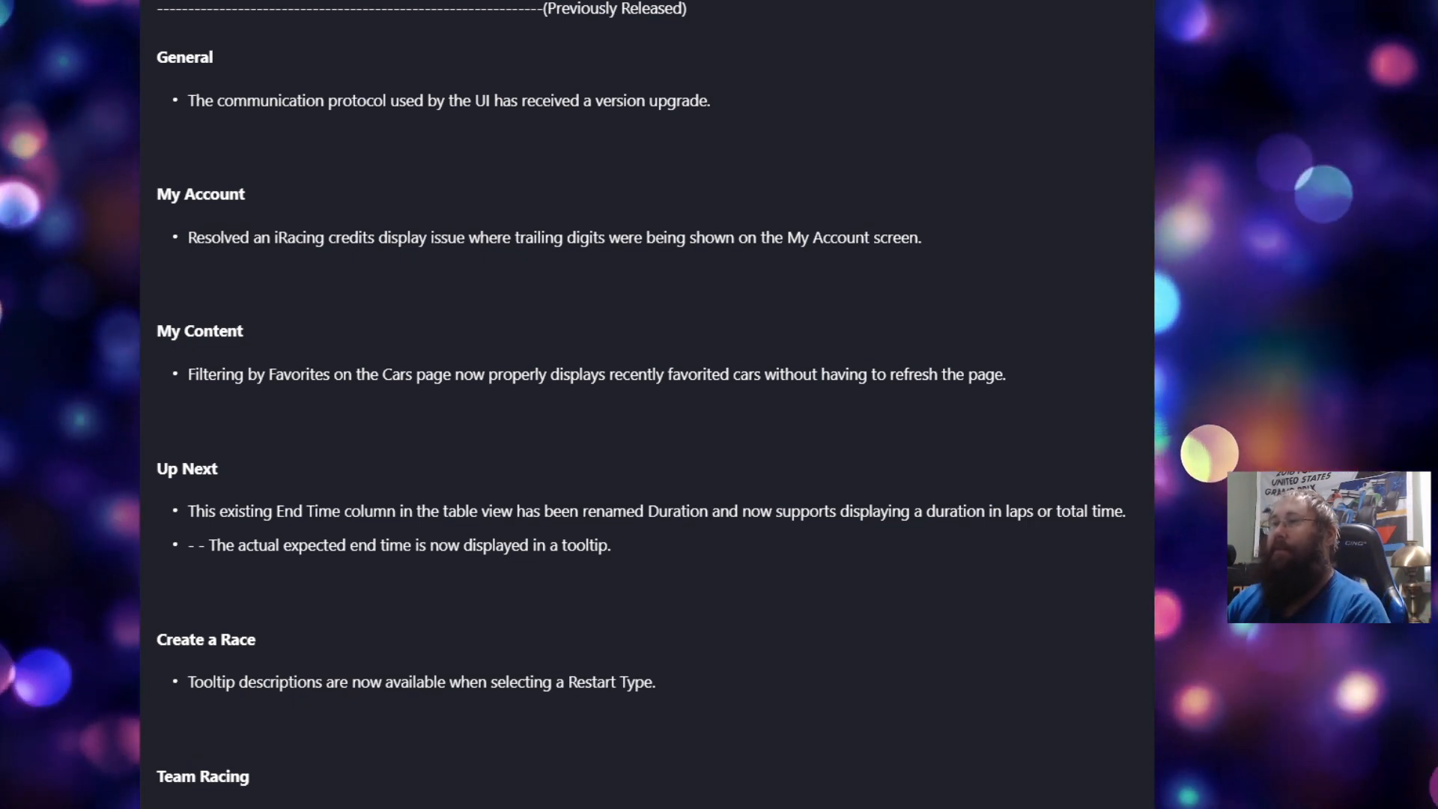
scroll(down, 3)
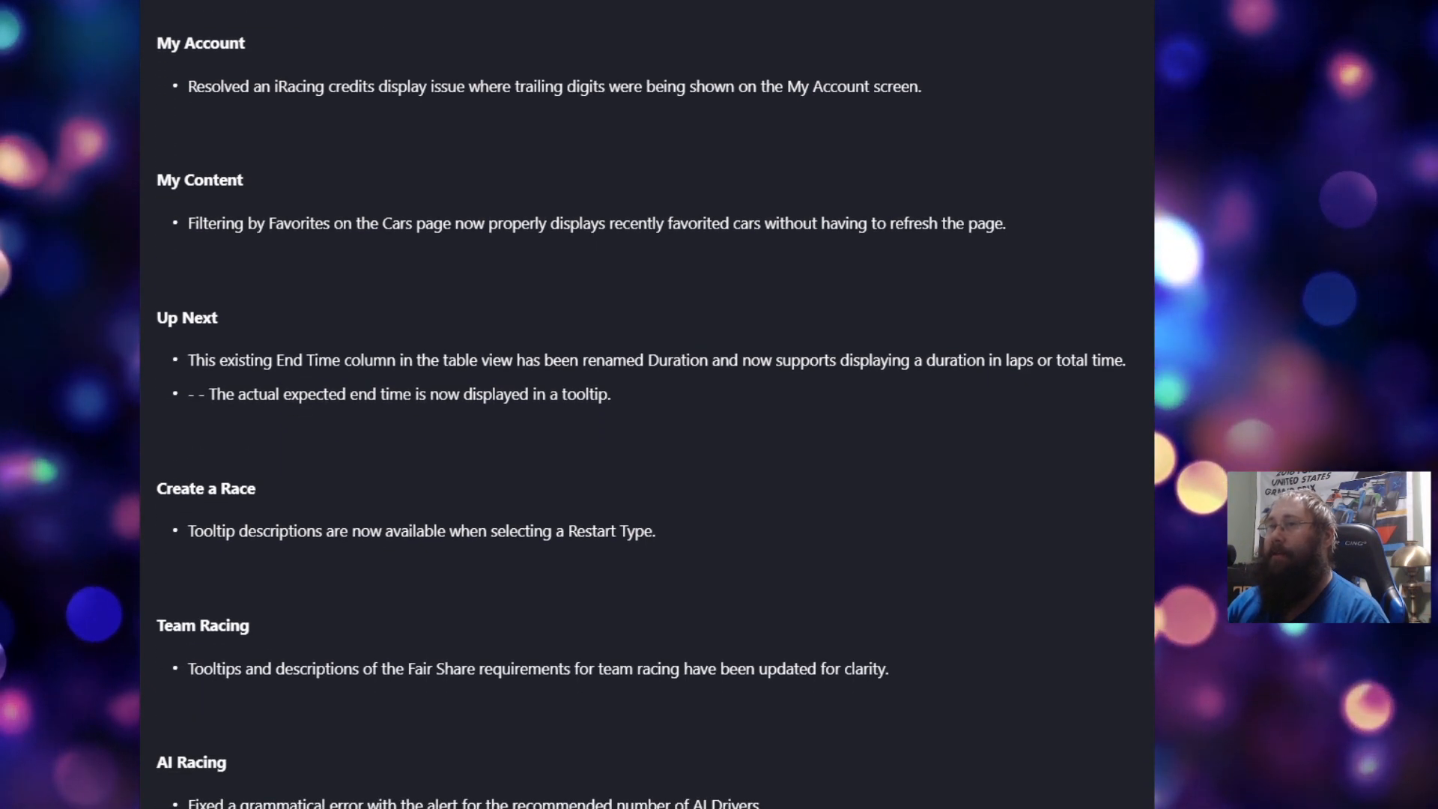
scroll(down, 3)
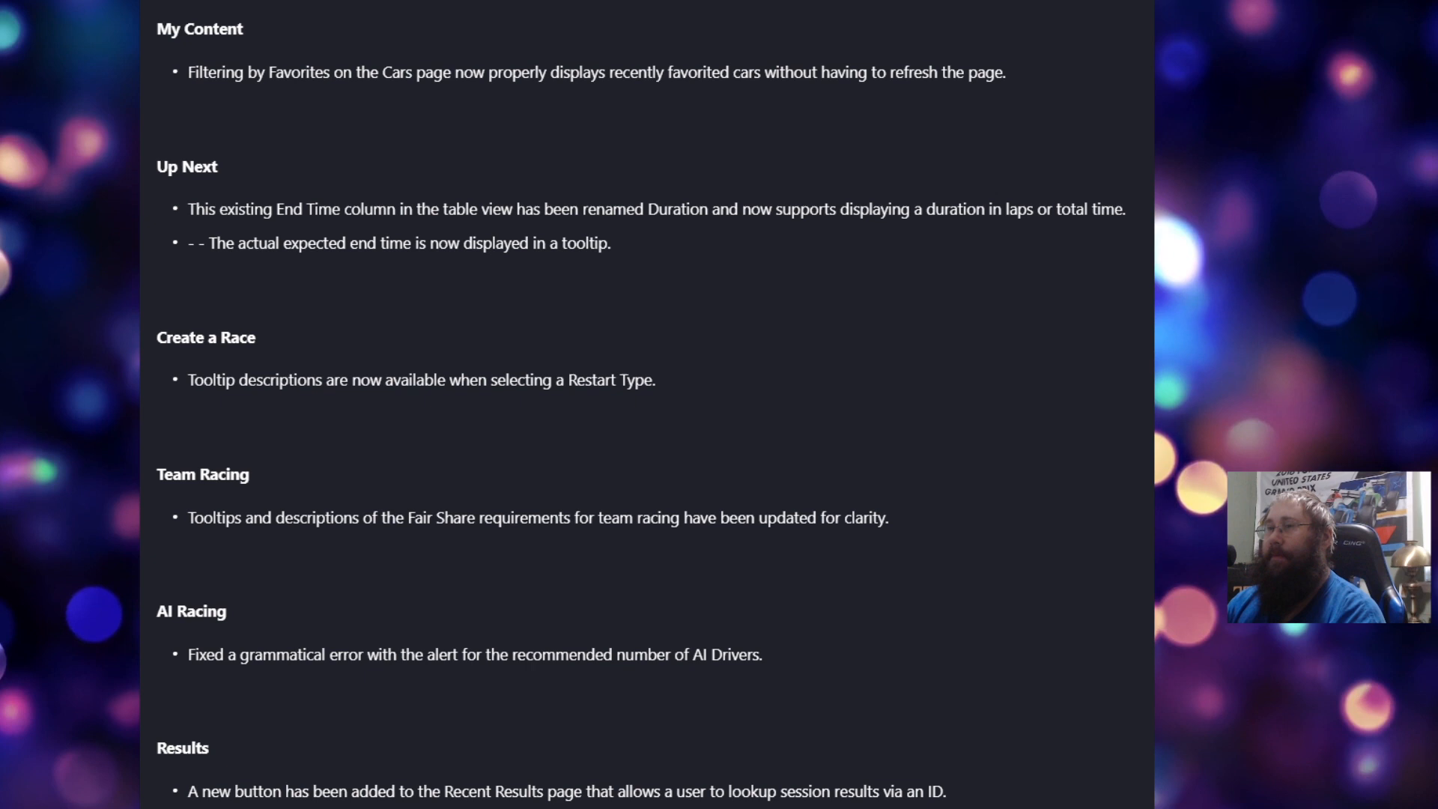
scroll(down, 3)
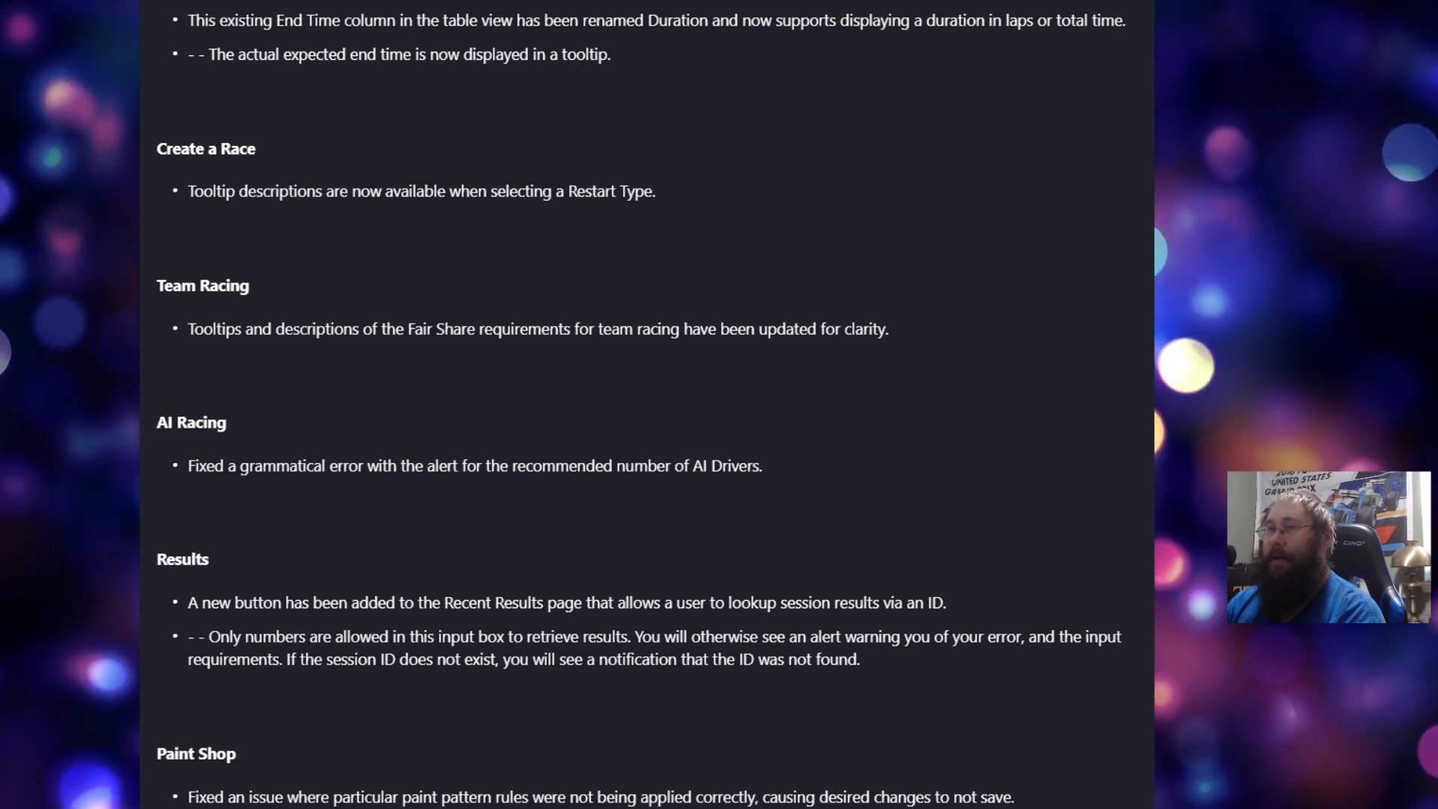
scroll(down, 3)
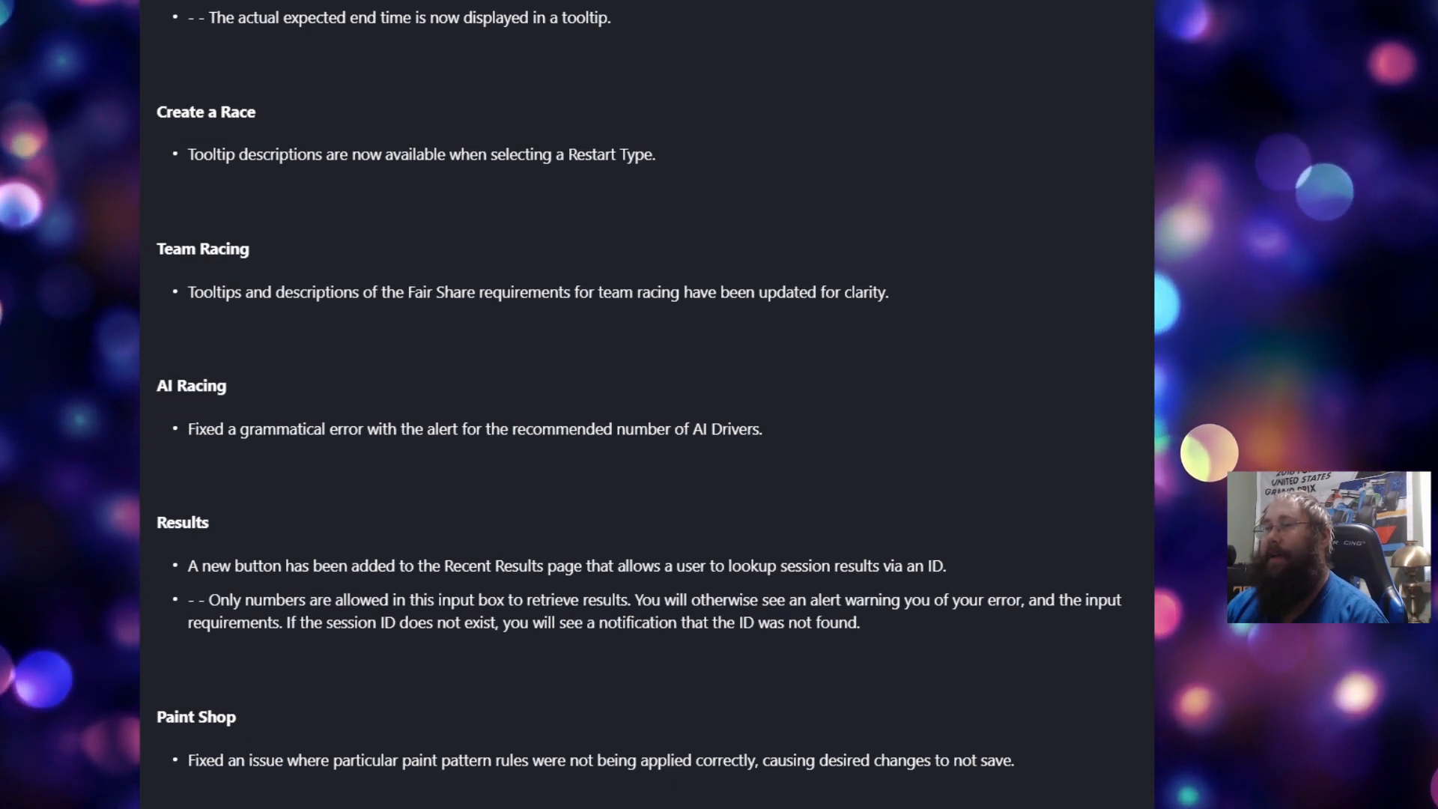
scroll(down, 3)
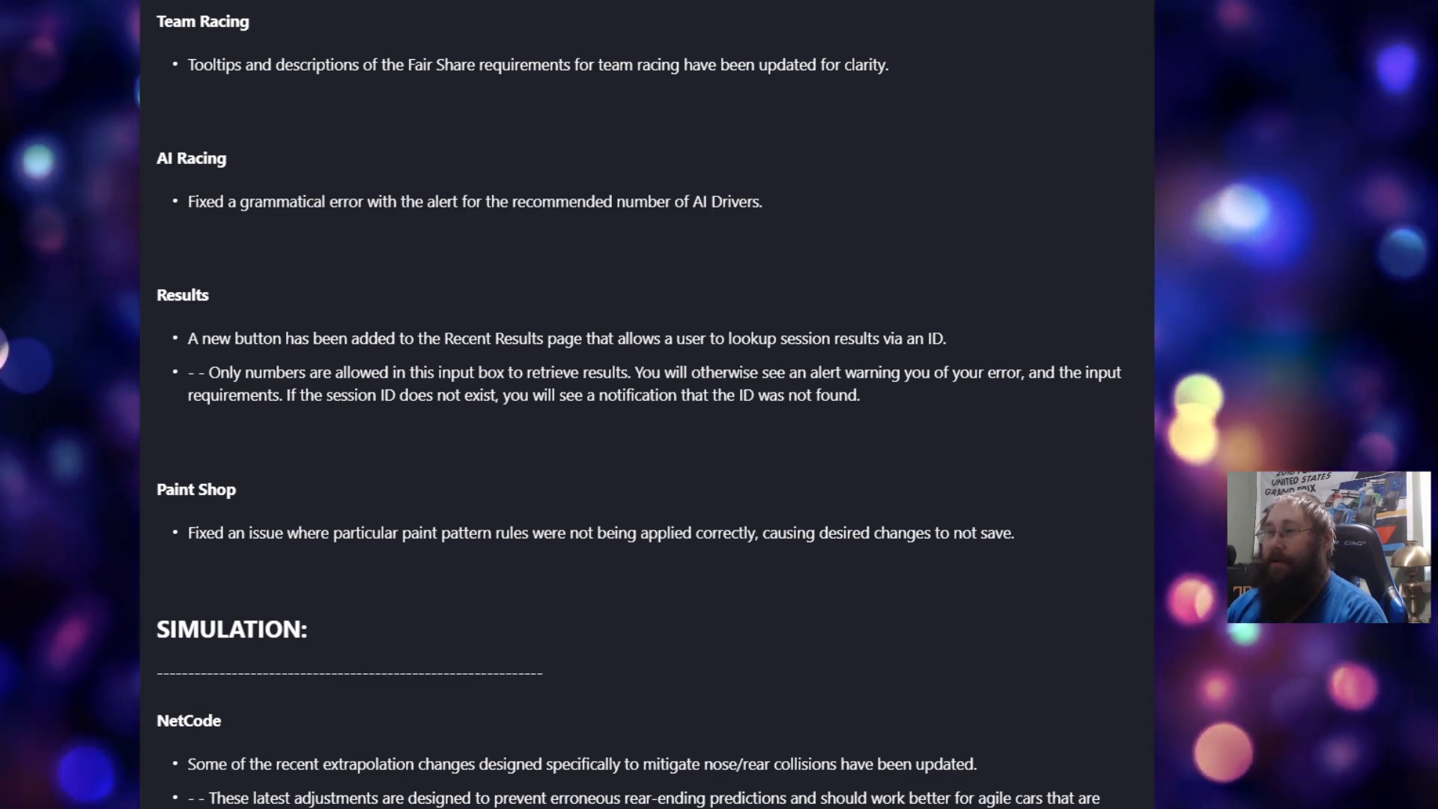
scroll(down, 3)
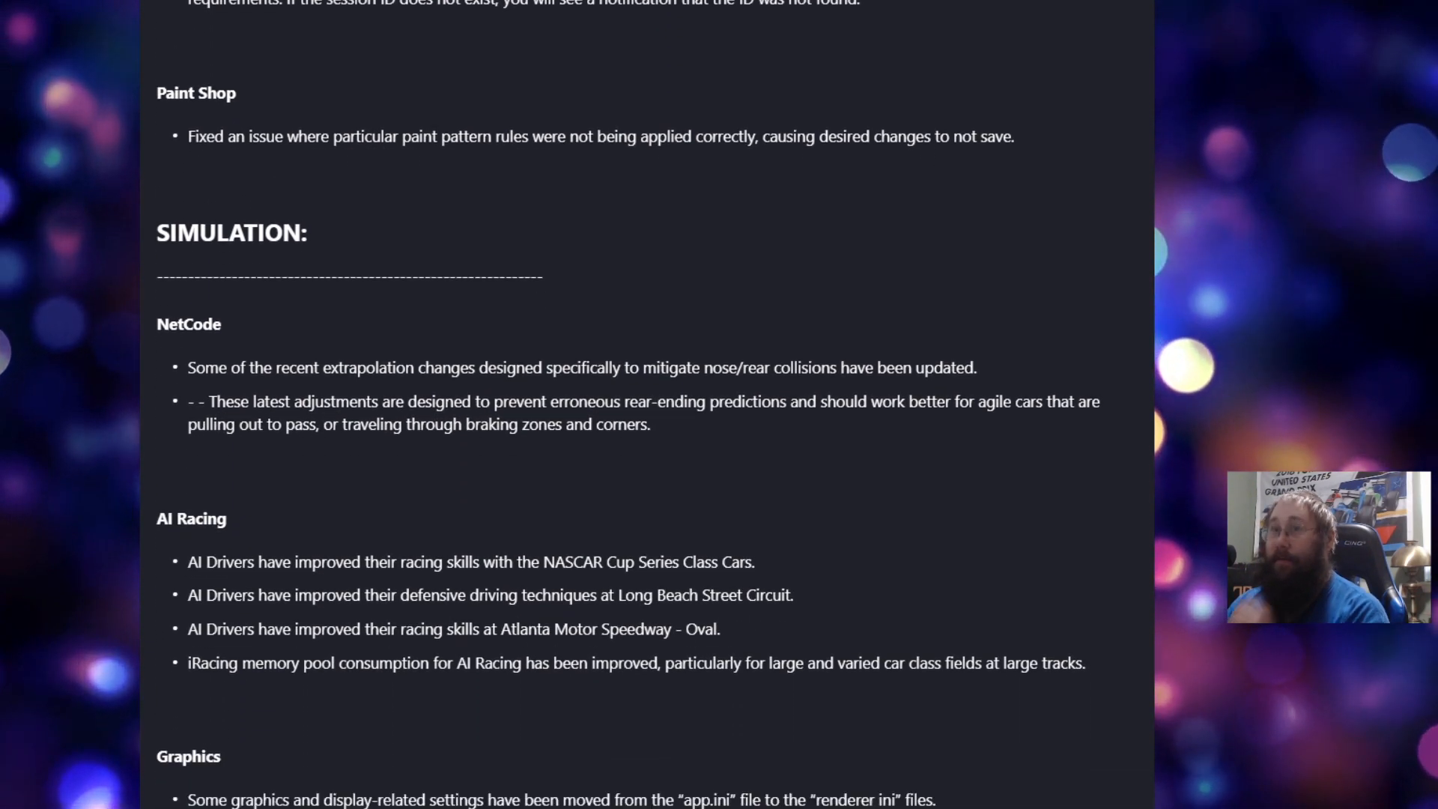
scroll(down, 3)
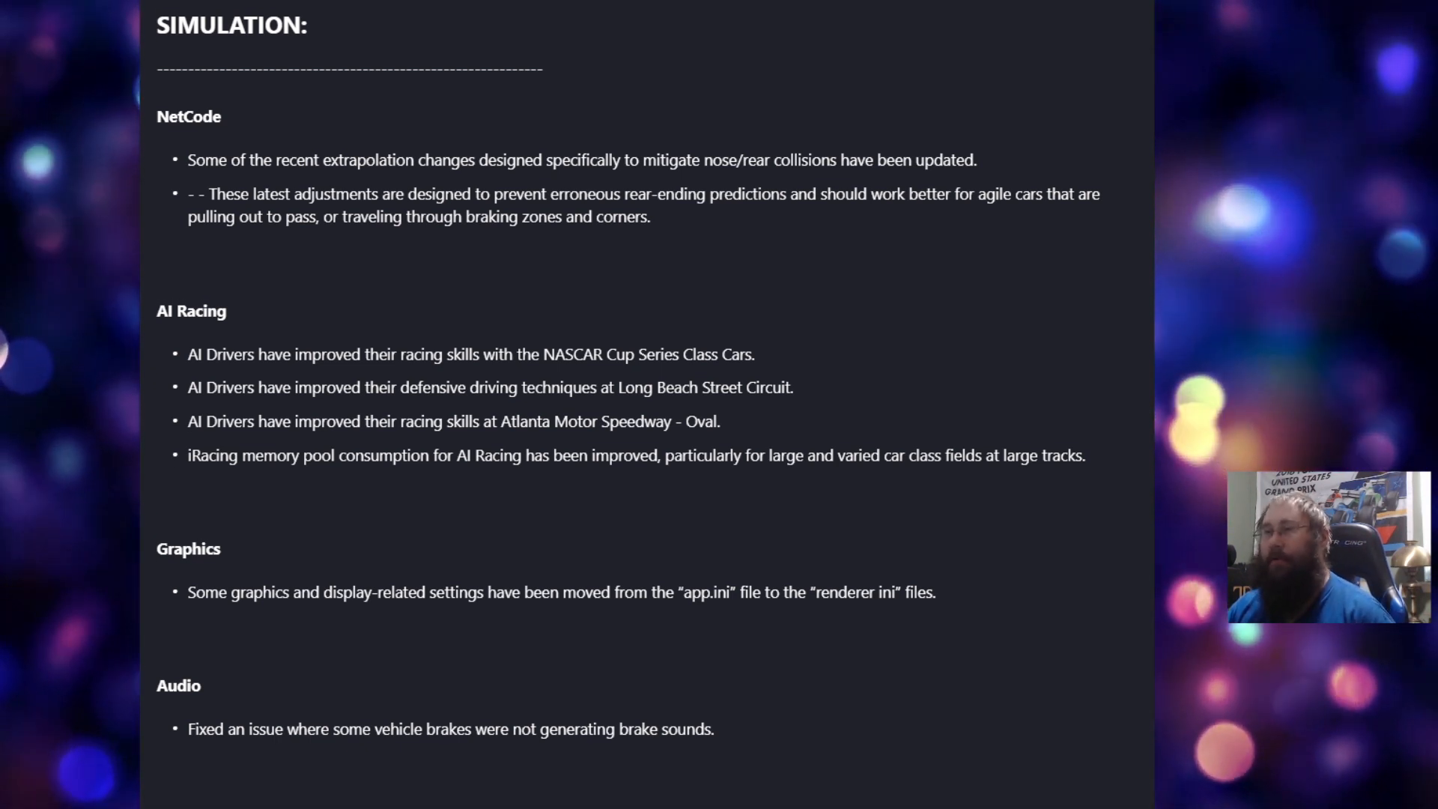
scroll(down, 3)
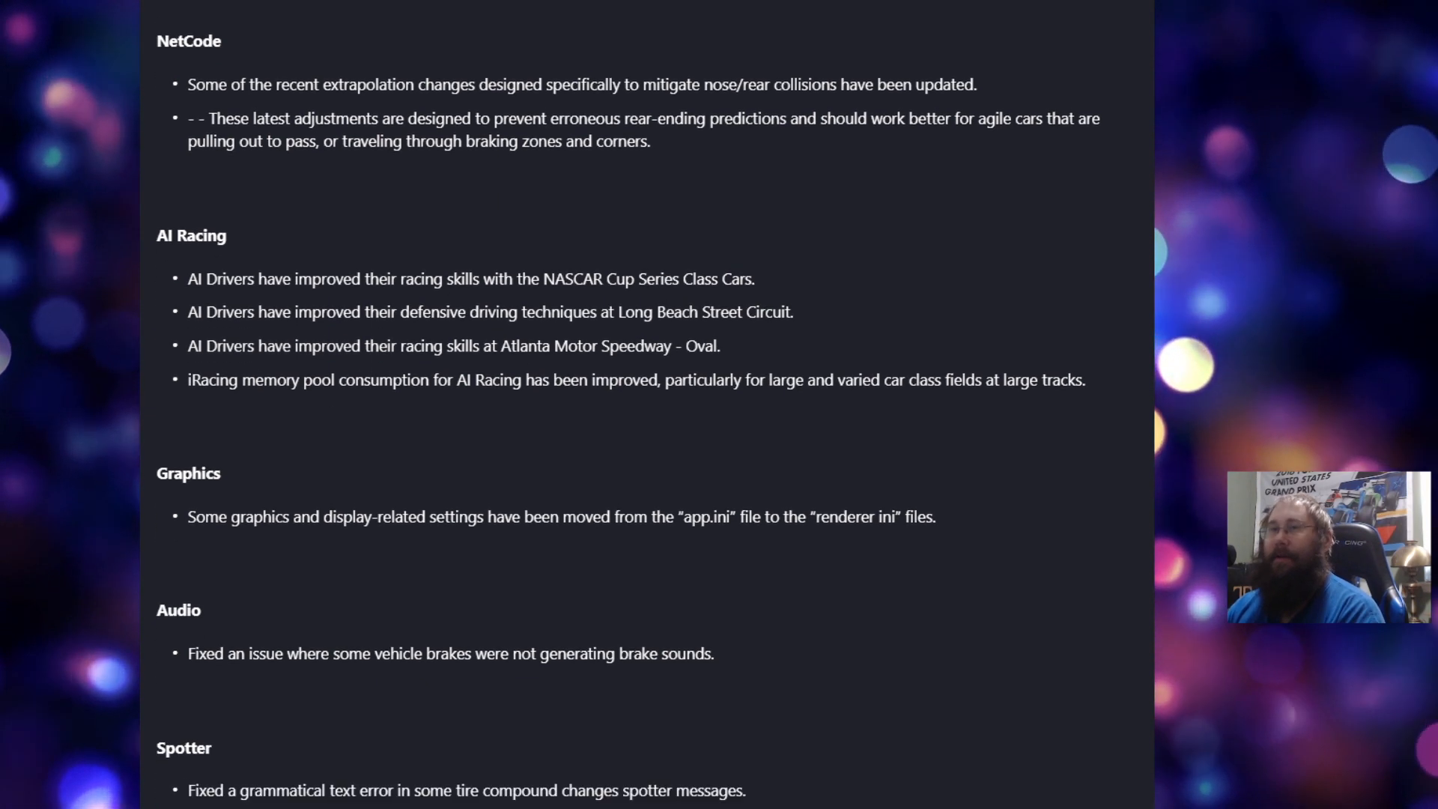
scroll(down, 3)
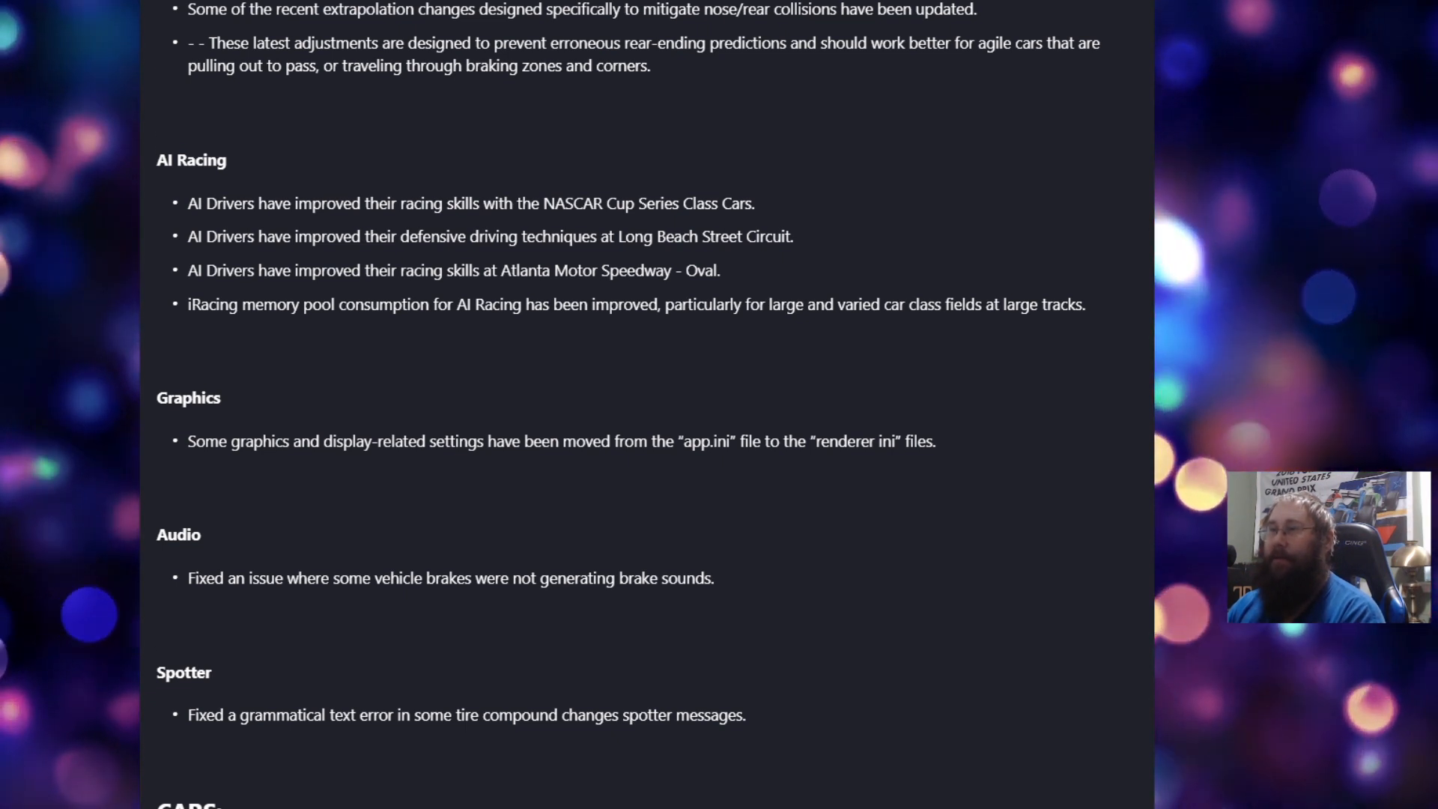
scroll(down, 3)
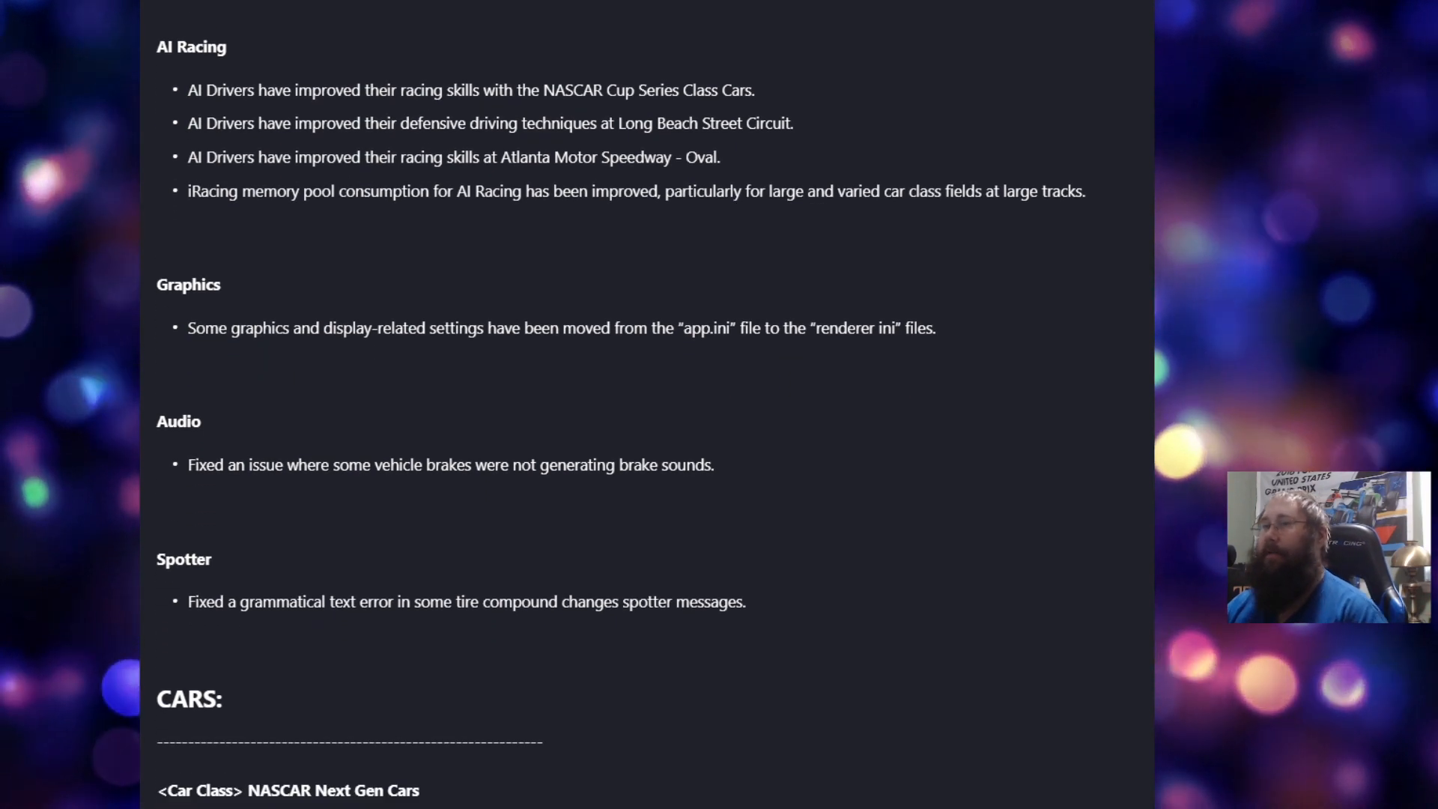
scroll(down, 3)
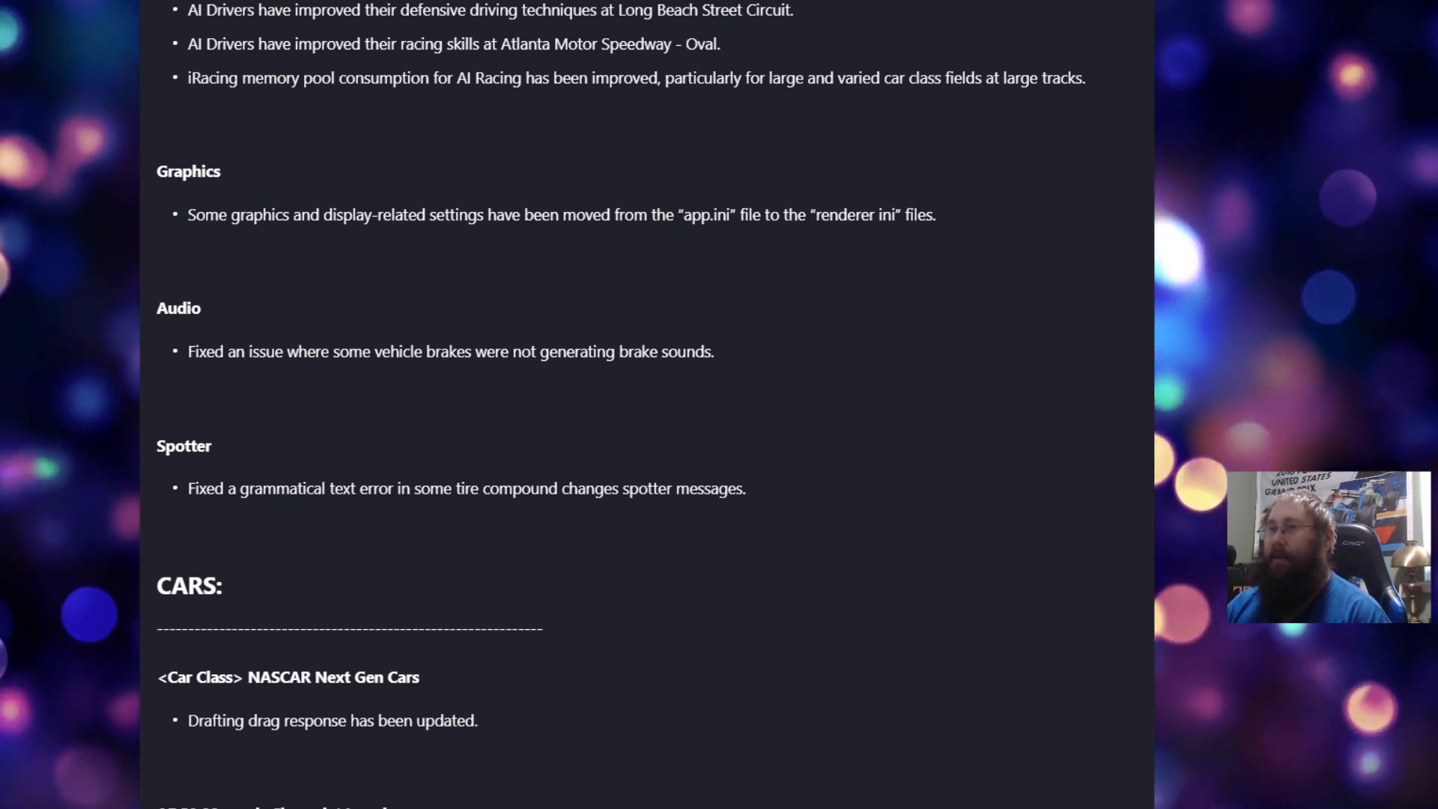
scroll(down, 3)
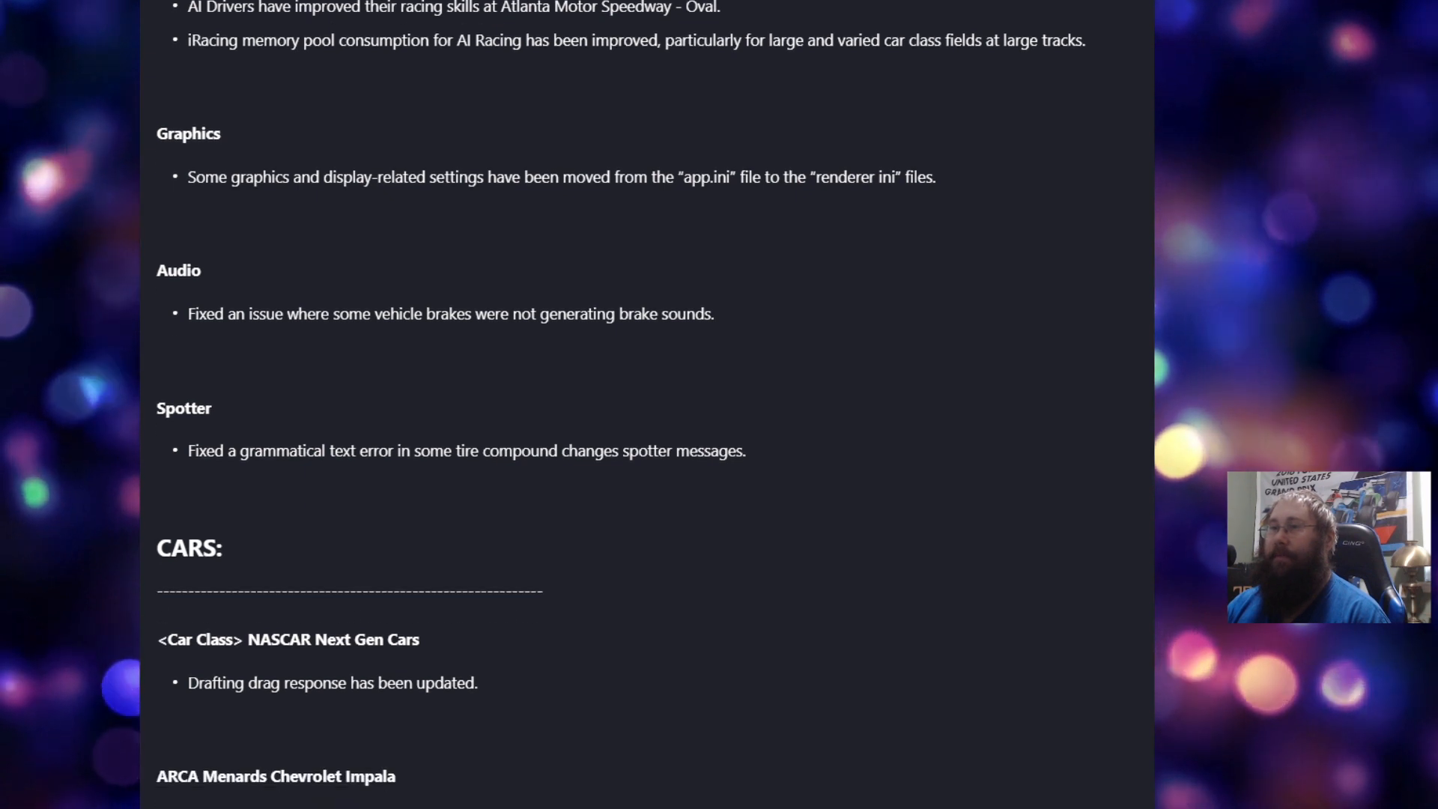
scroll(down, 3)
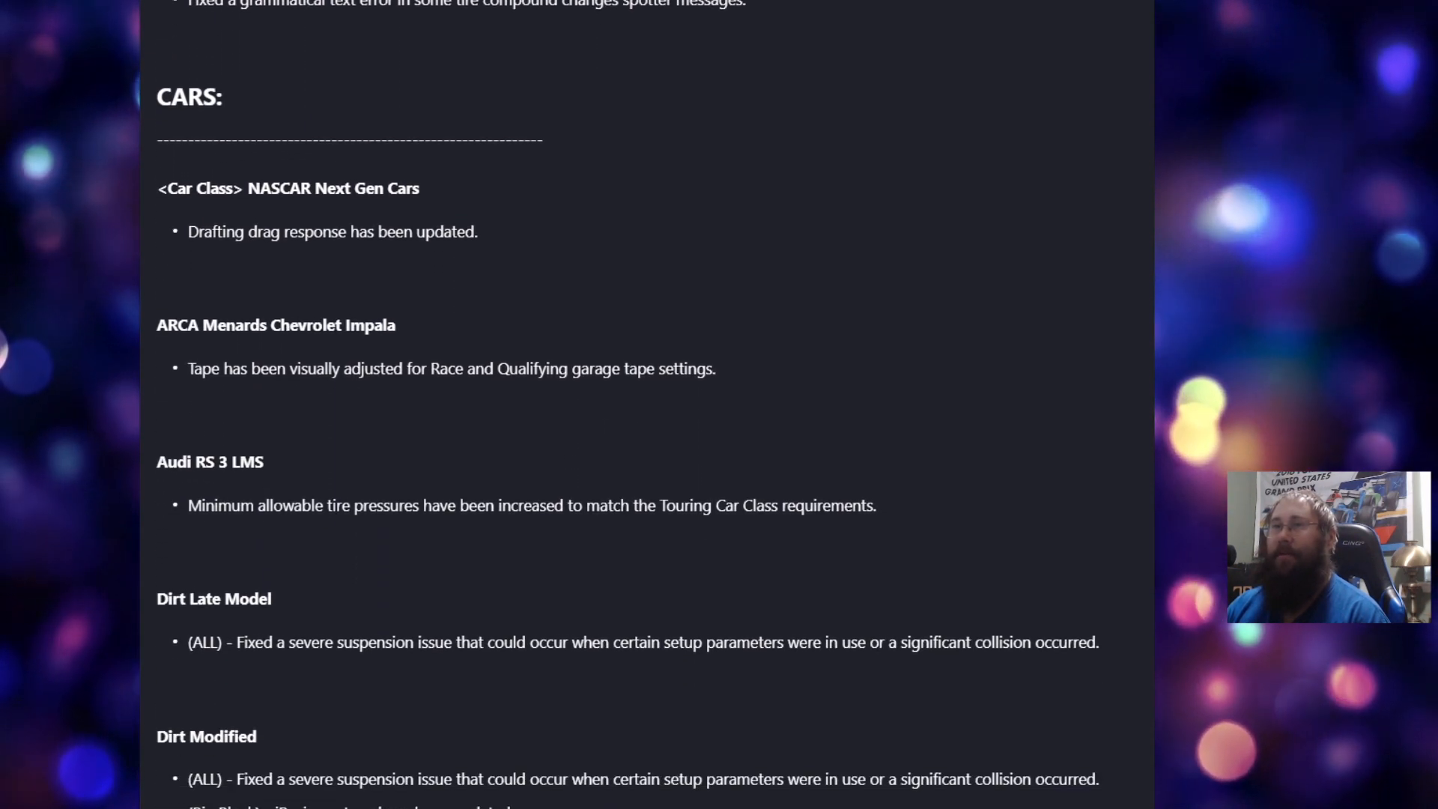
scroll(down, 3)
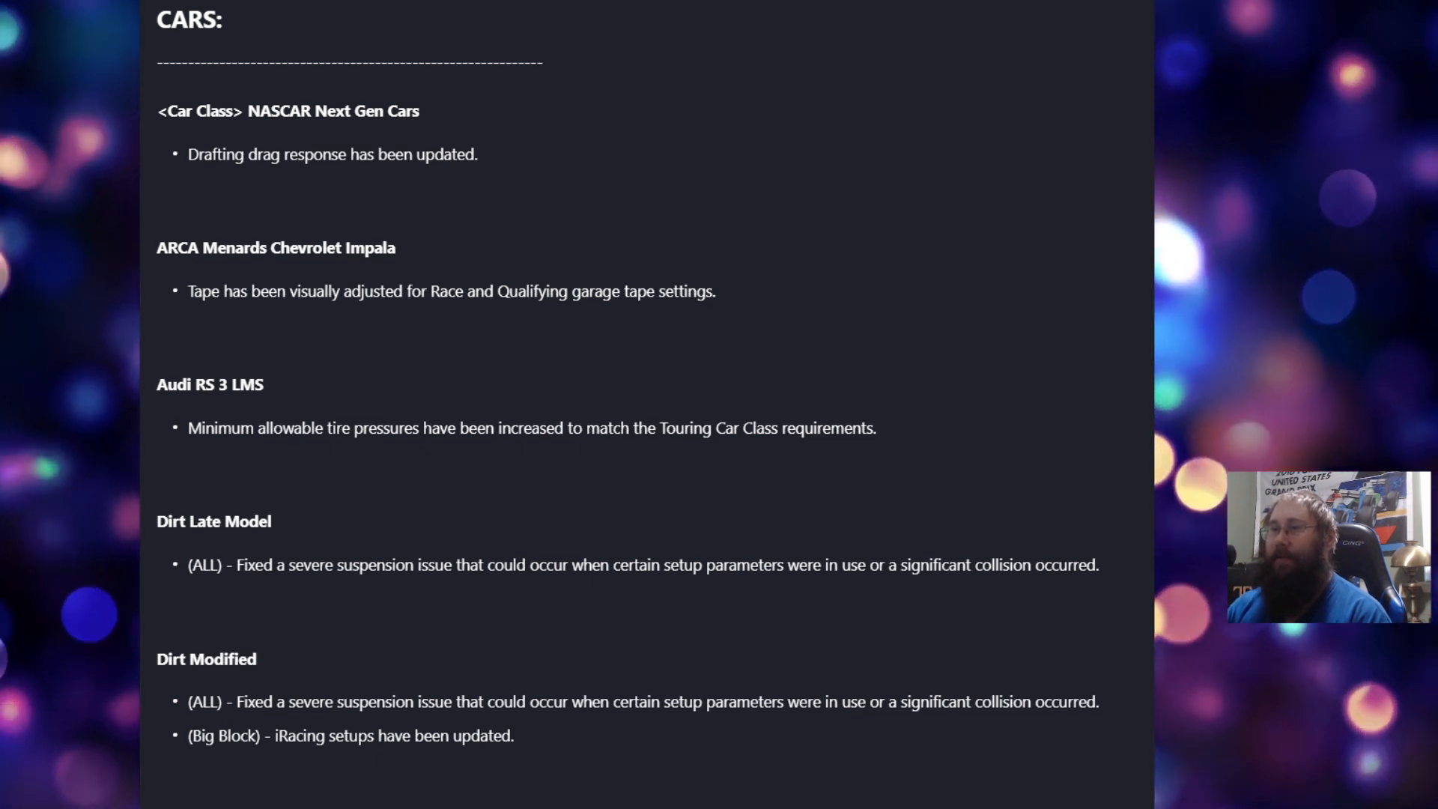
scroll(down, 3)
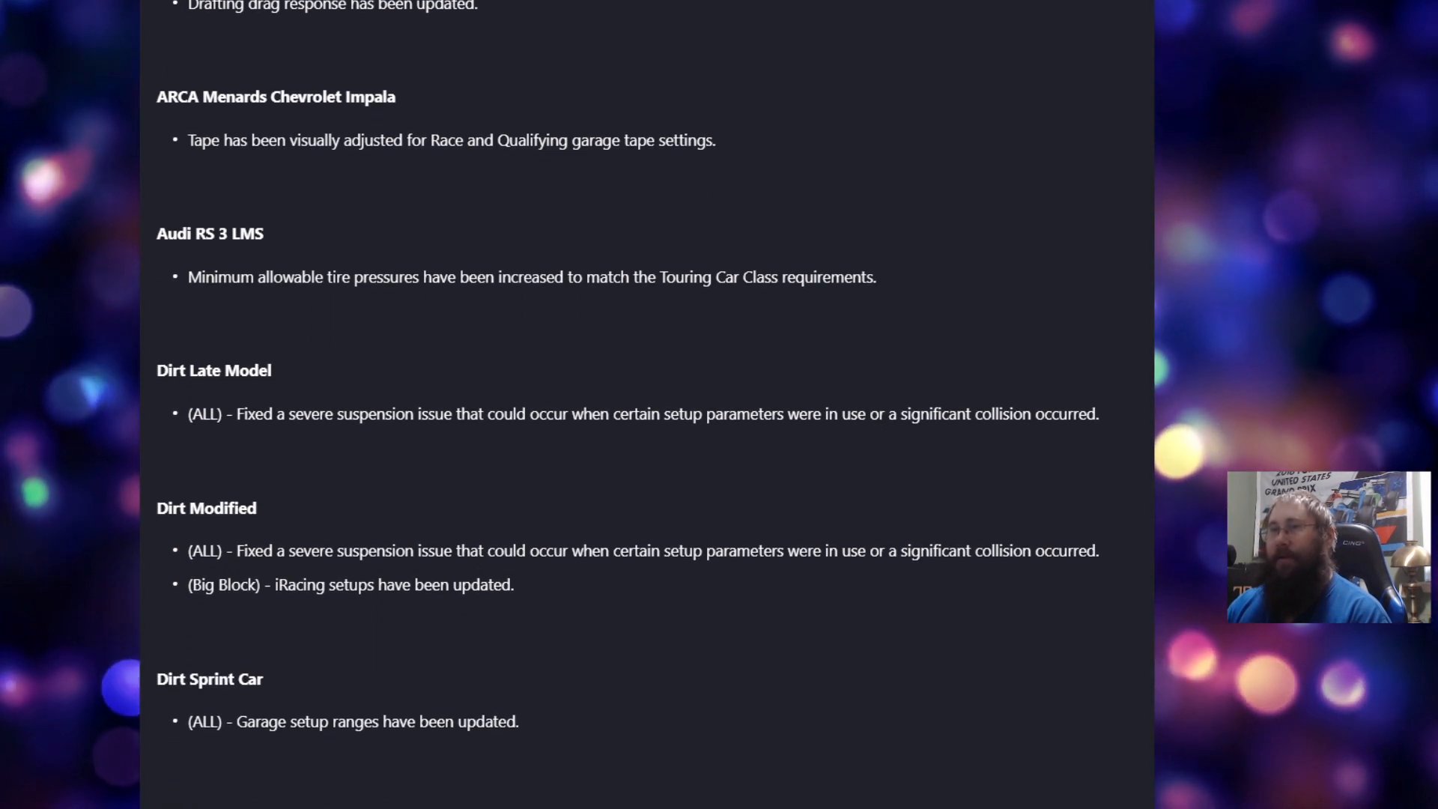
scroll(down, 3)
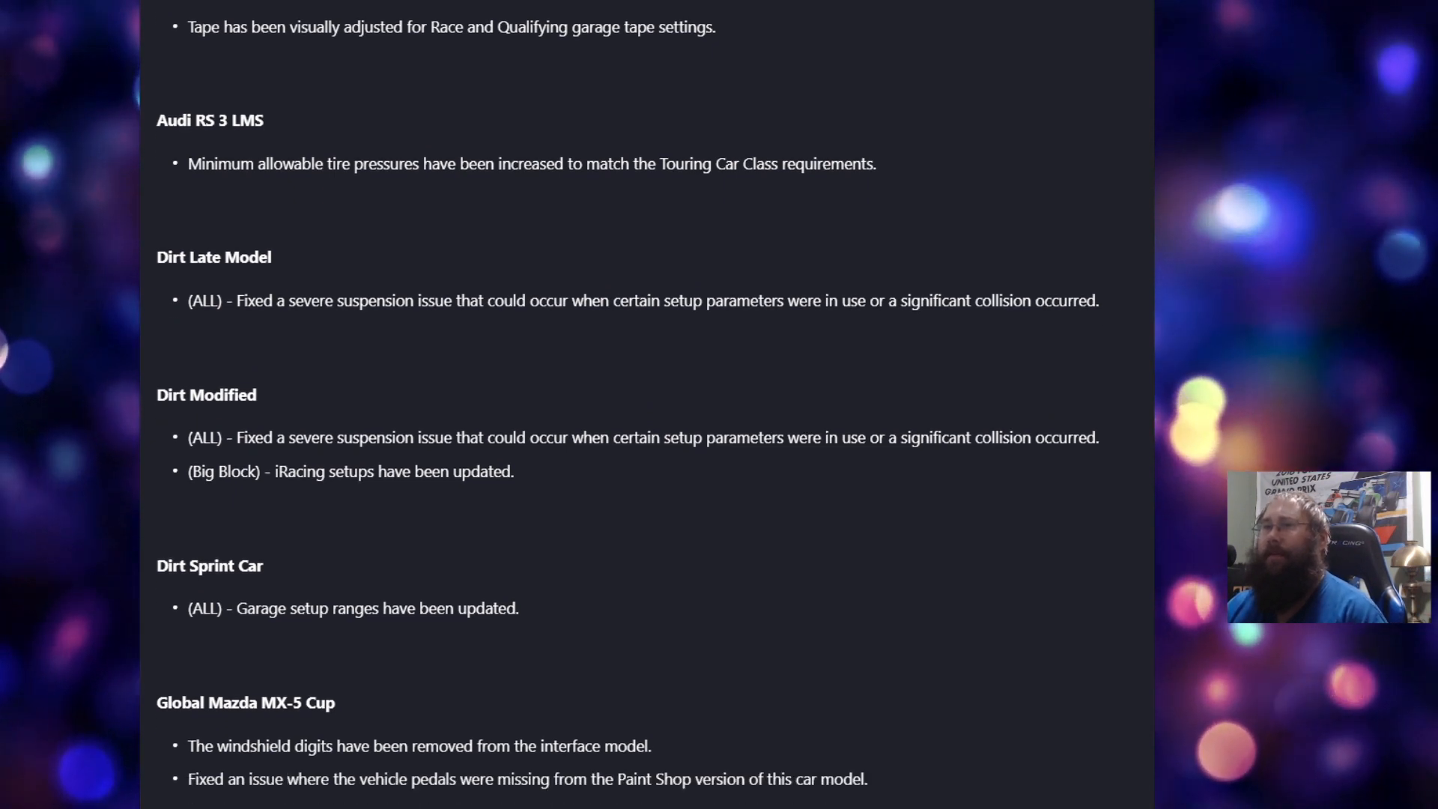
scroll(down, 3)
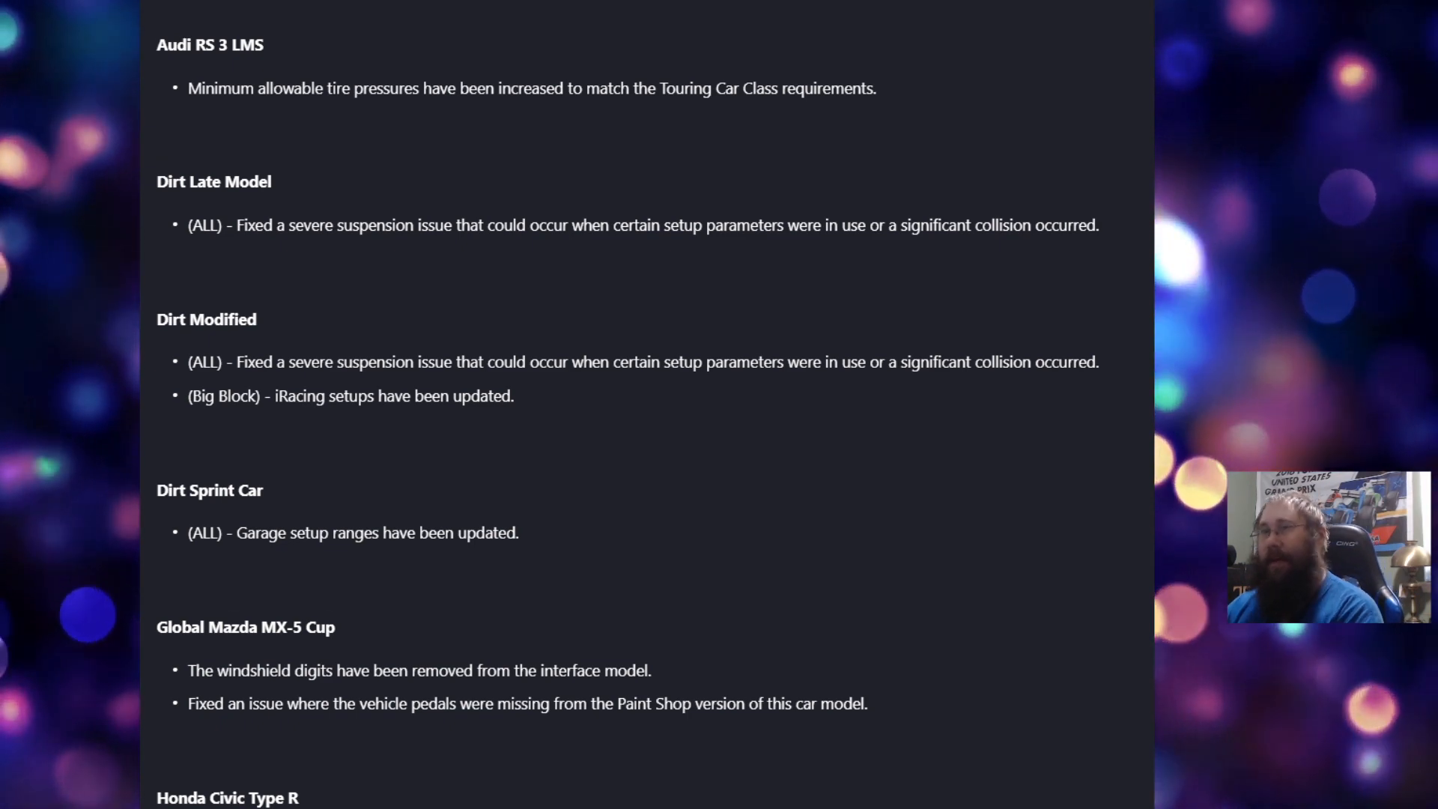
scroll(down, 3)
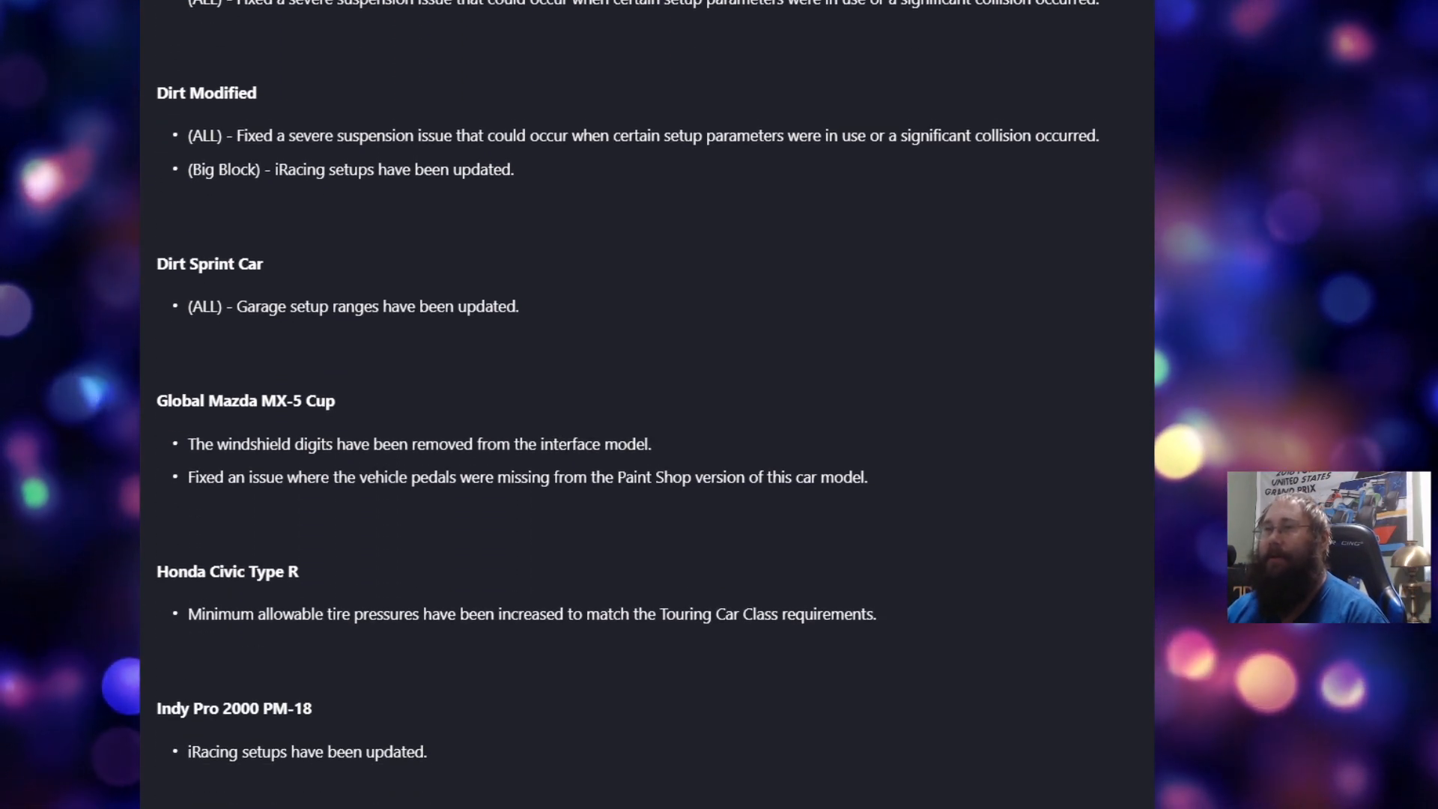
scroll(down, 3)
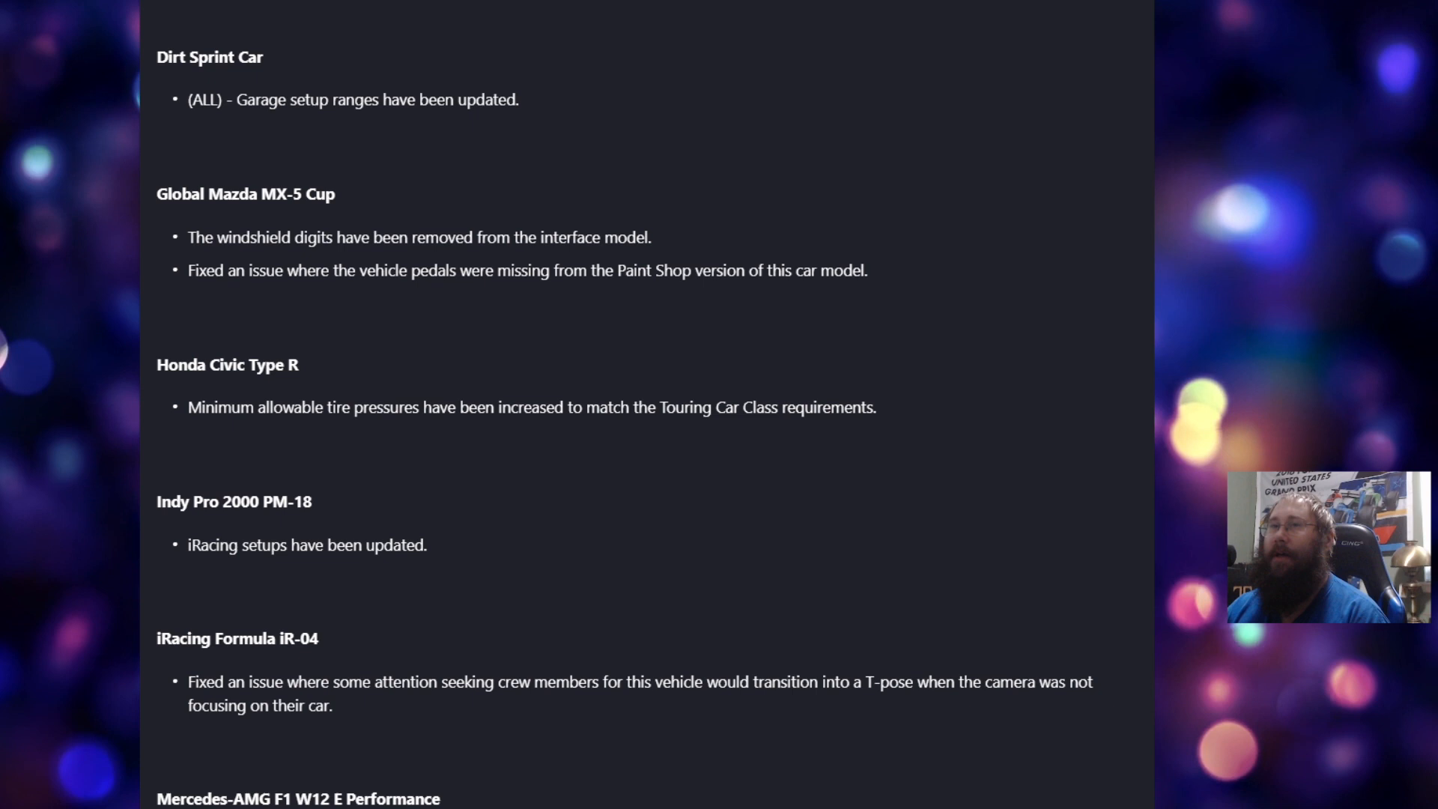
scroll(down, 3)
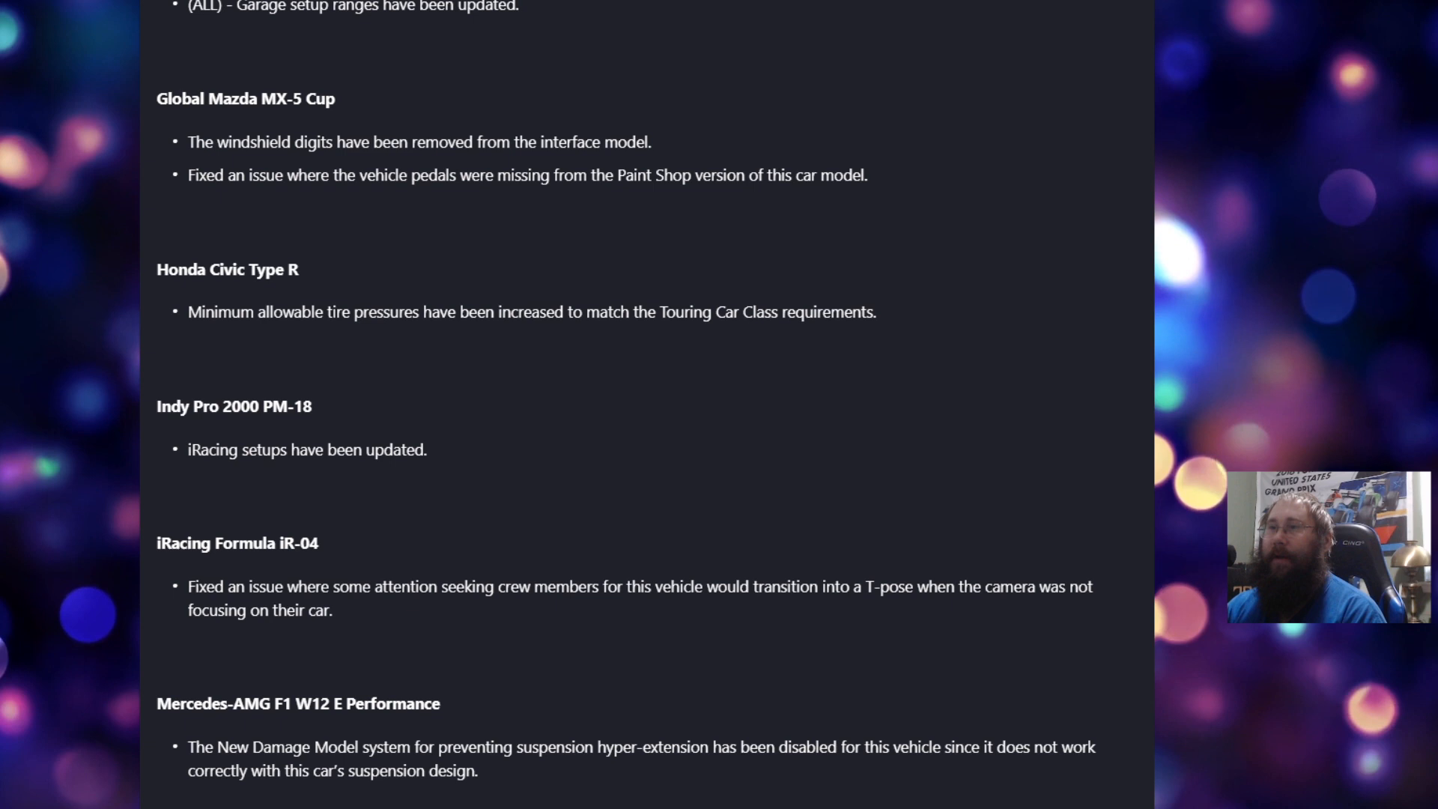
scroll(down, 3)
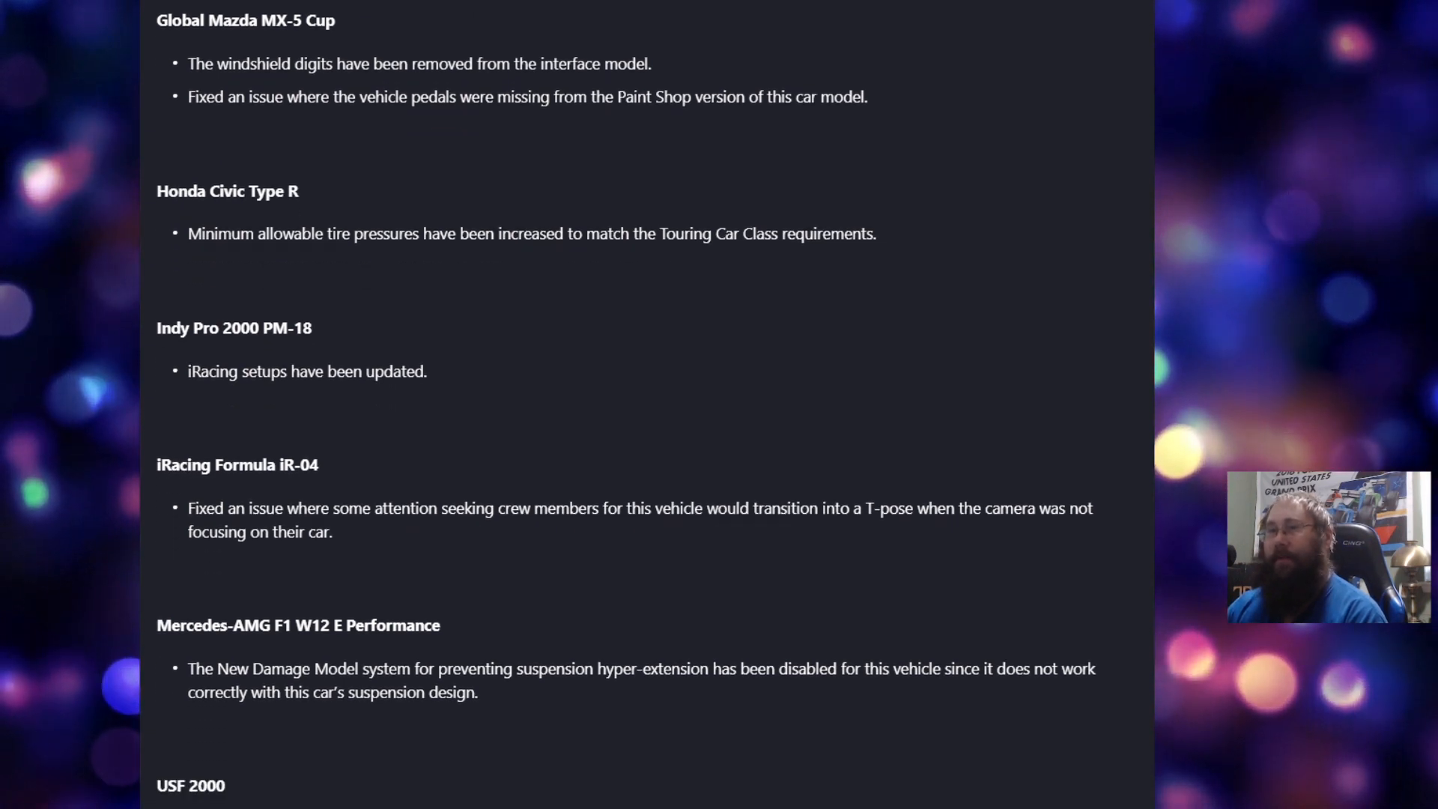
scroll(down, 3)
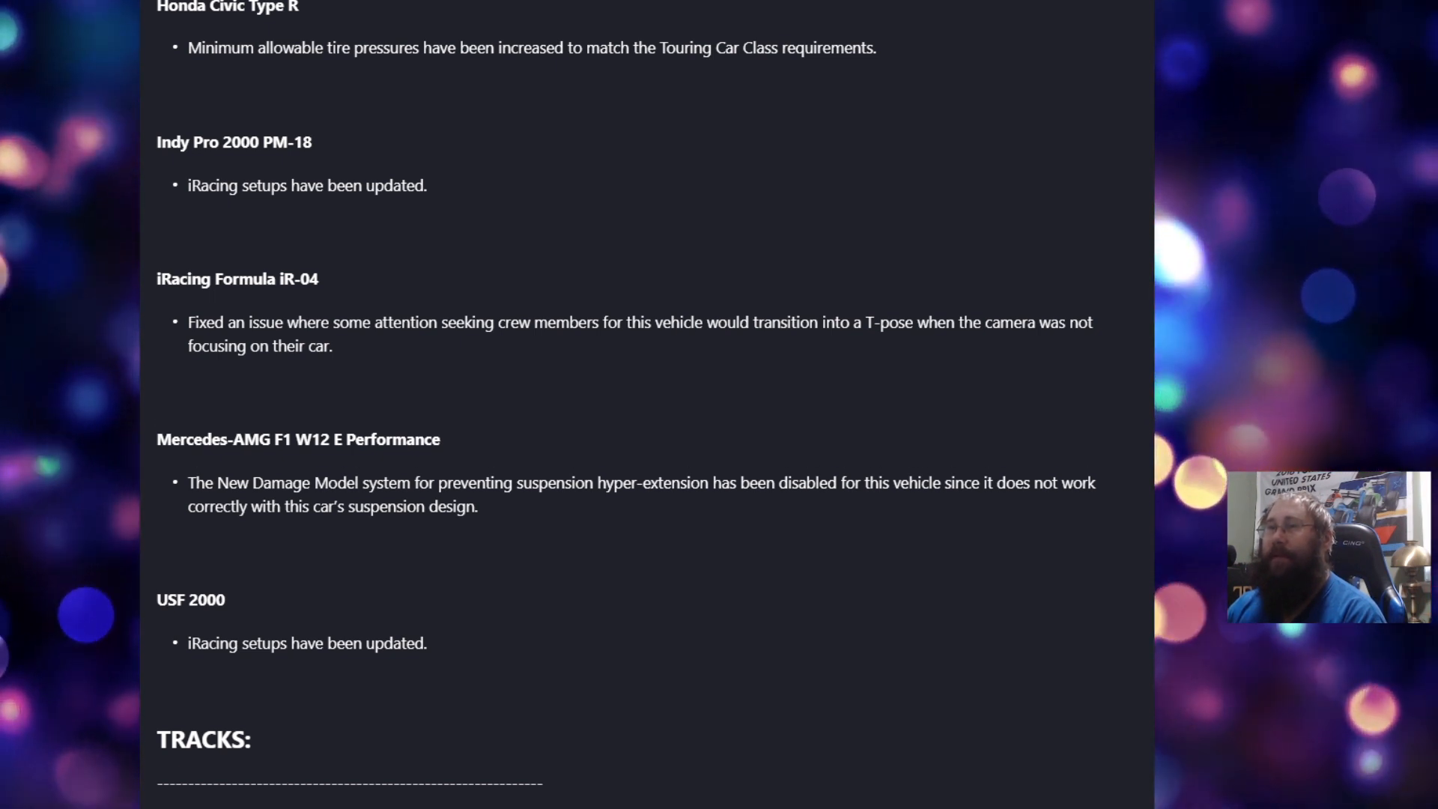
scroll(down, 3)
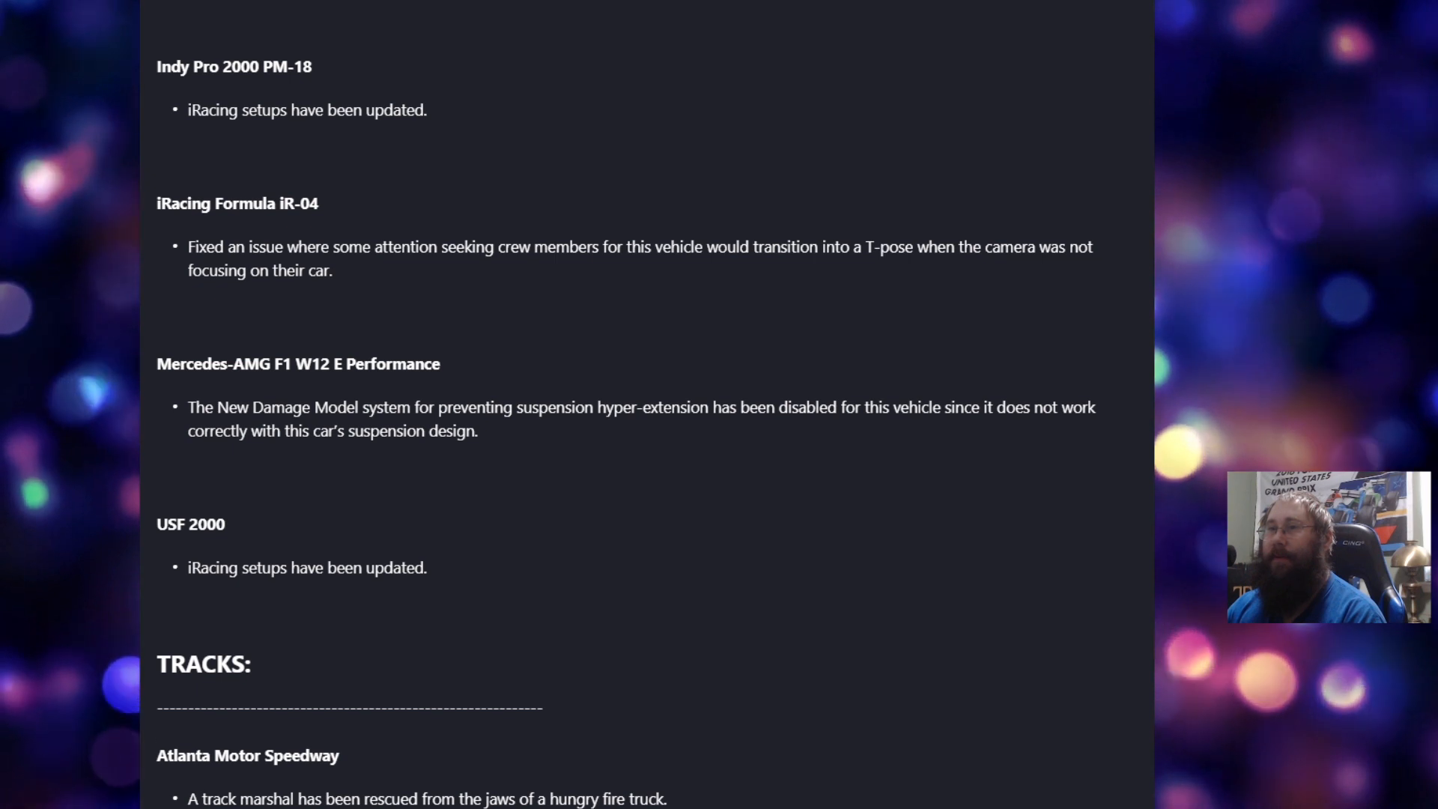
scroll(down, 3)
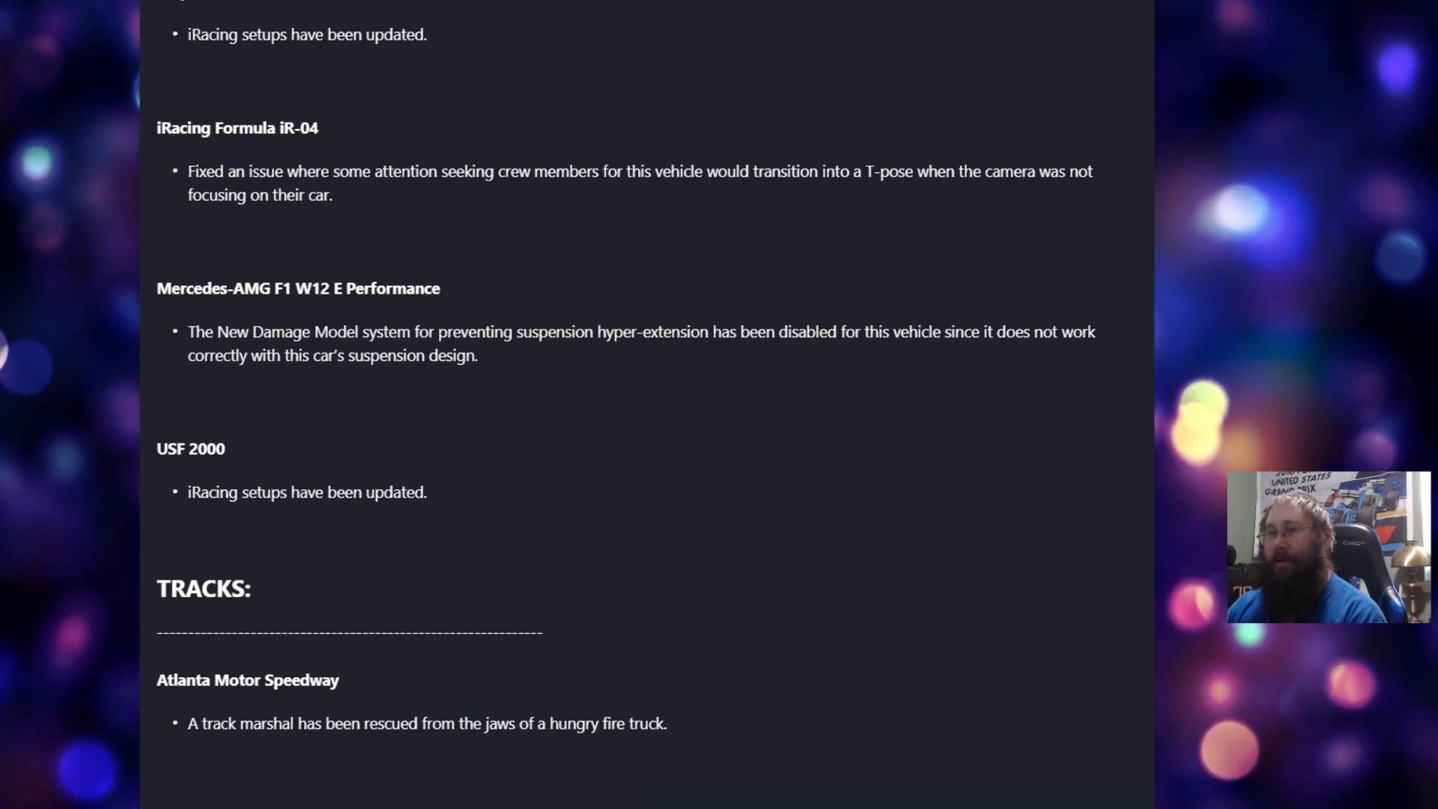
scroll(down, 3)
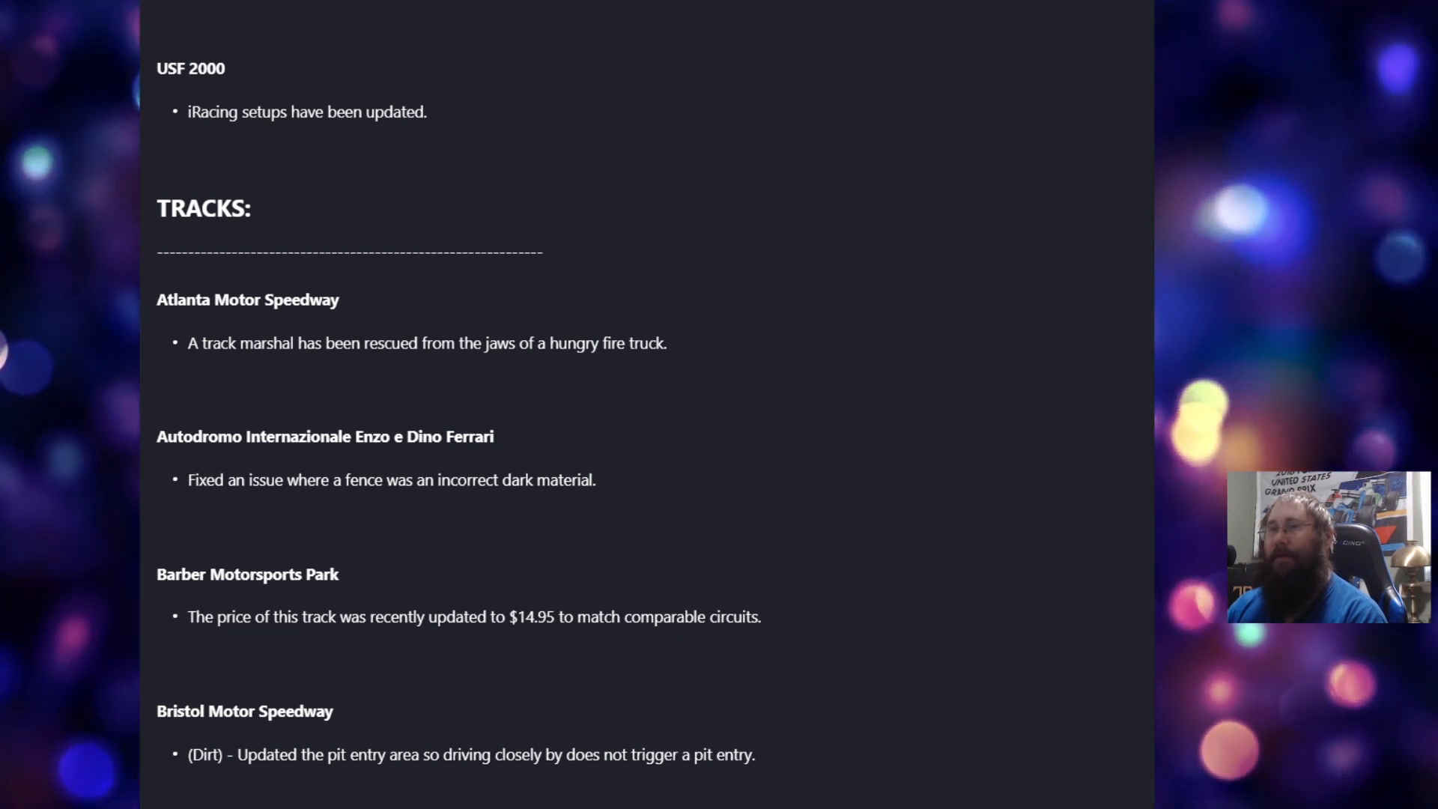
scroll(down, 3)
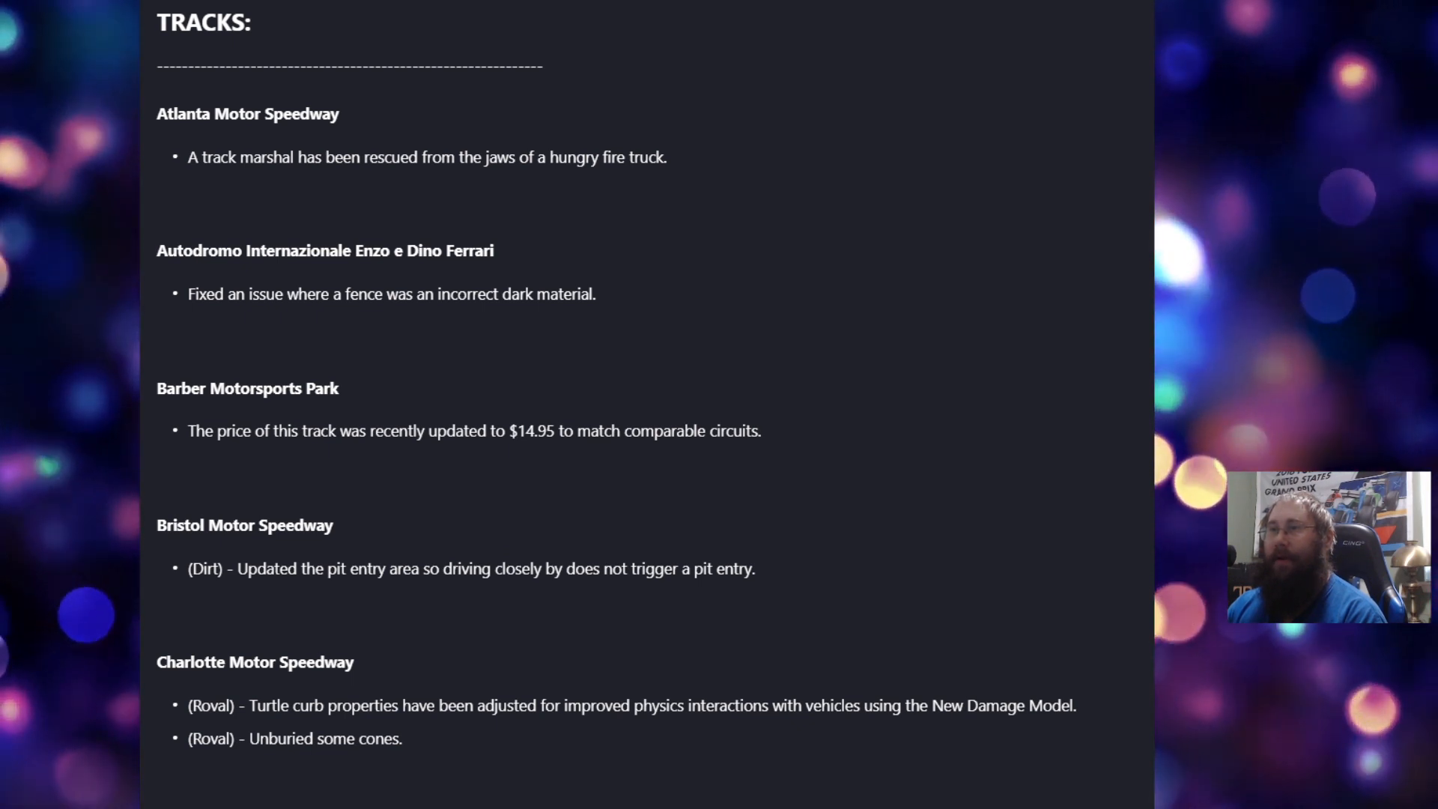
scroll(down, 3)
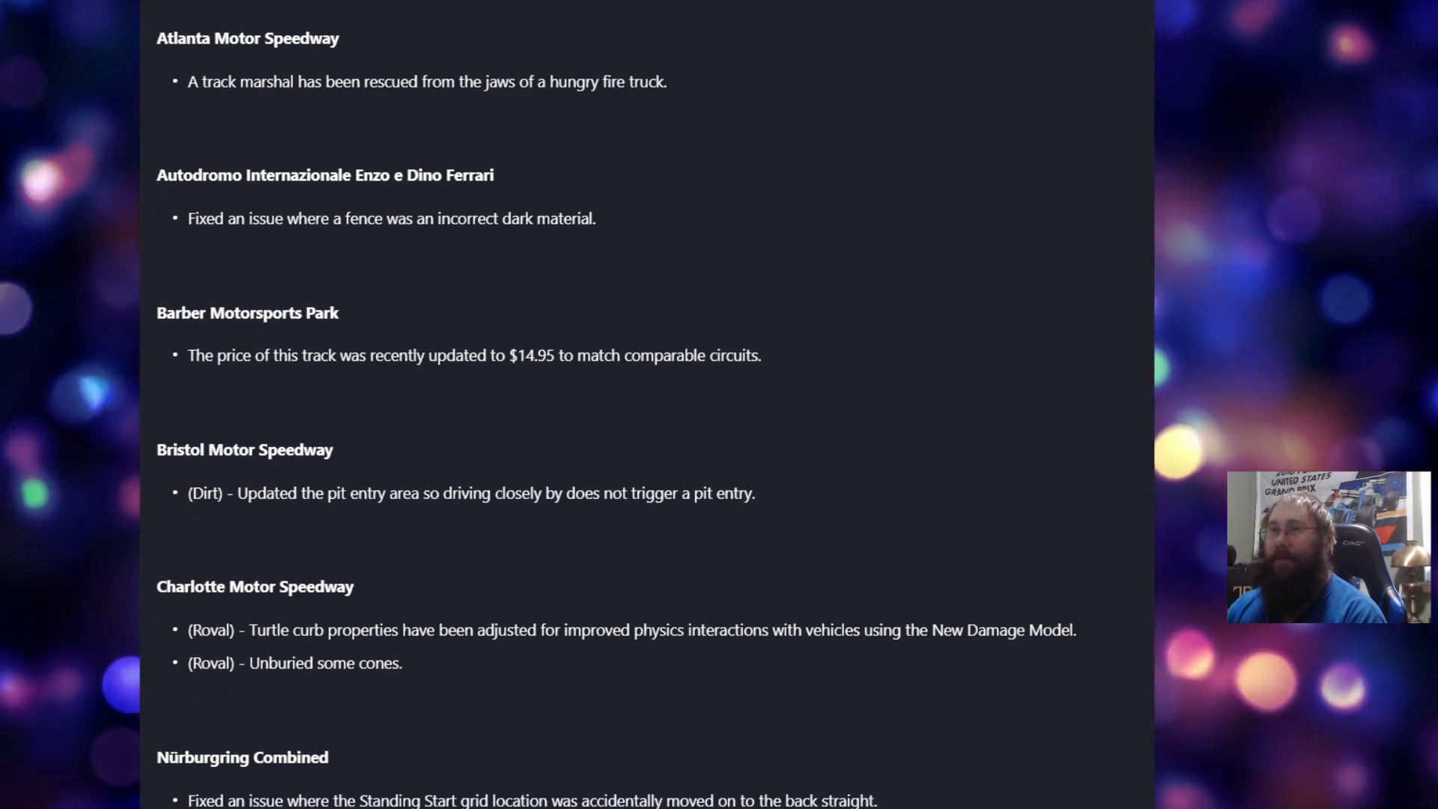
scroll(down, 3)
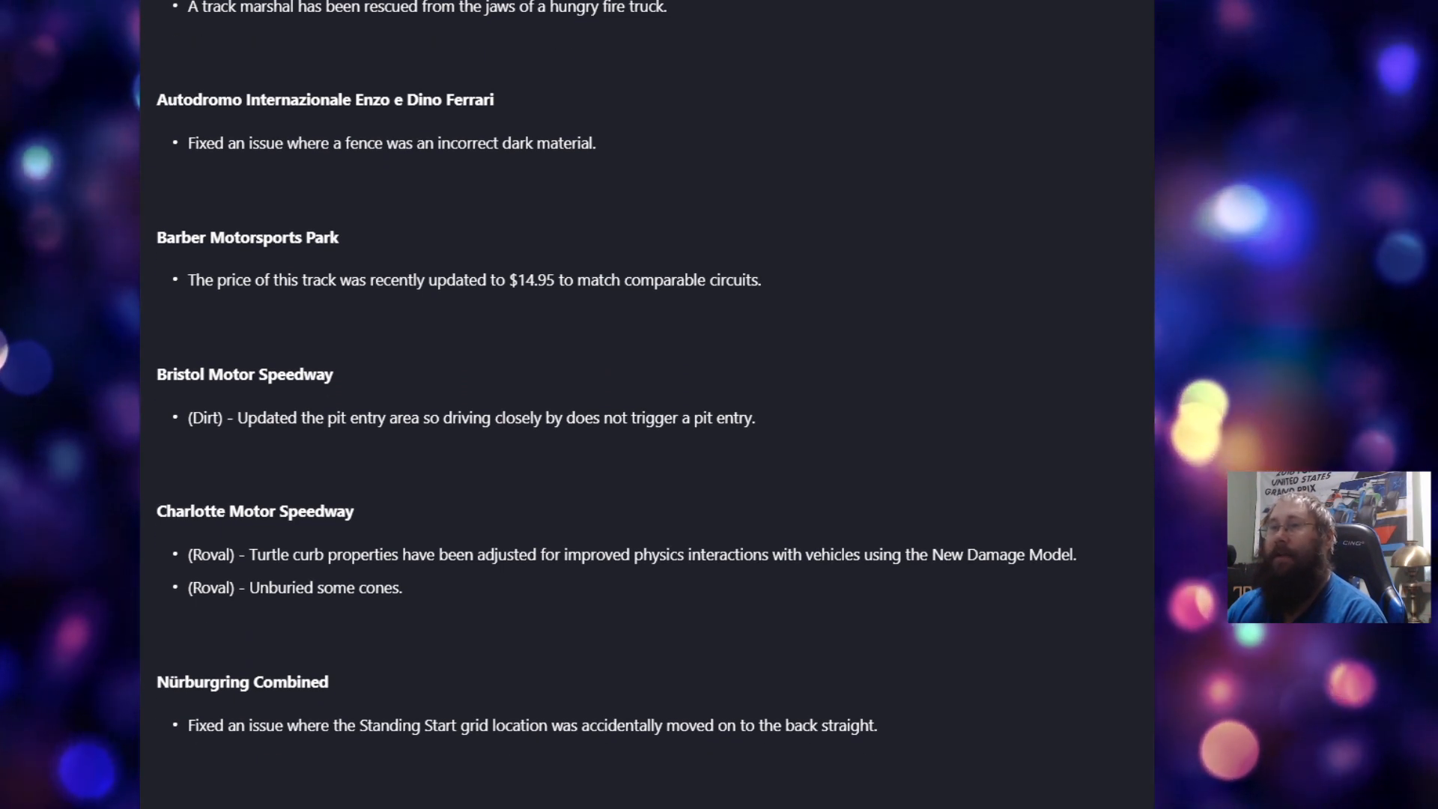
scroll(down, 3)
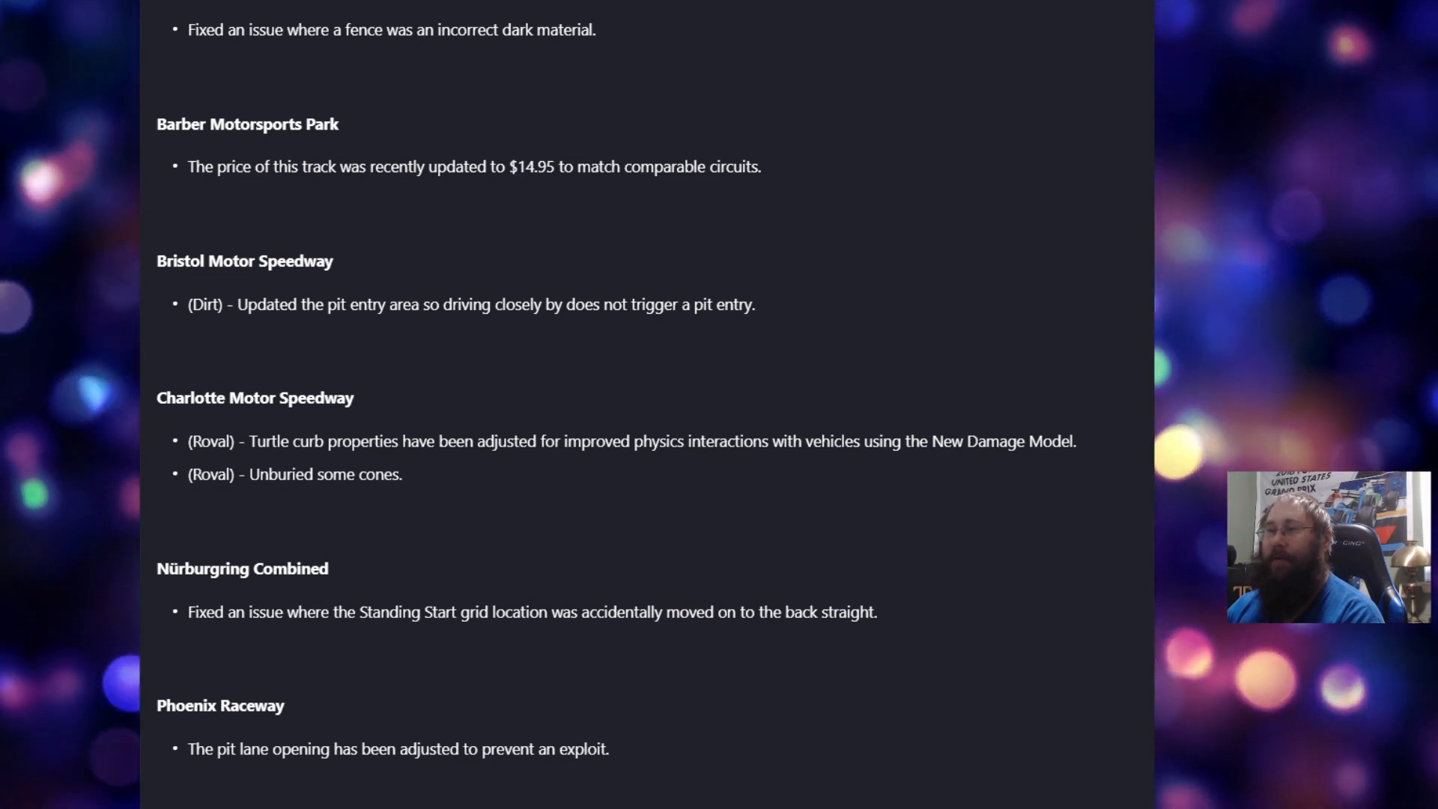
scroll(down, 3)
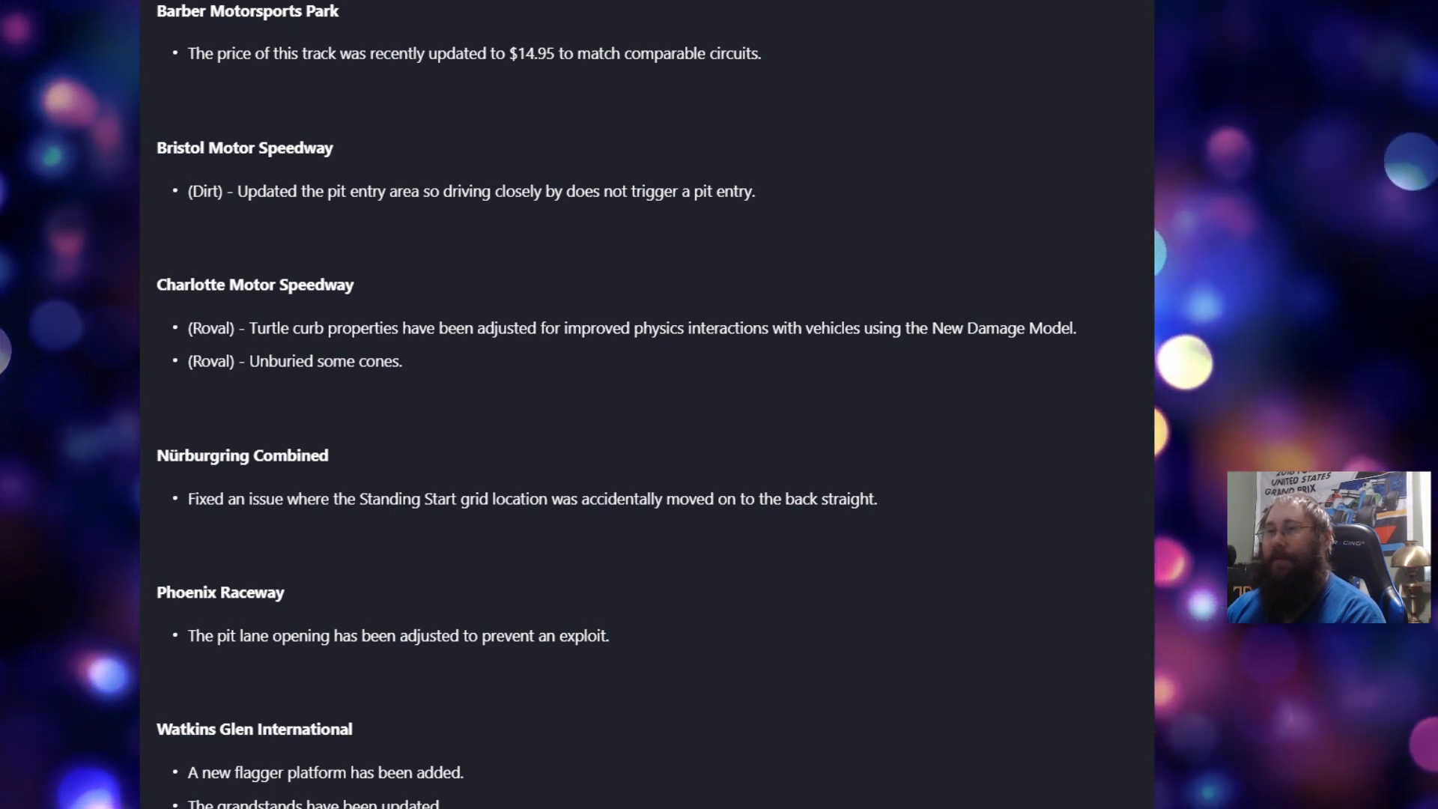
scroll(down, 3)
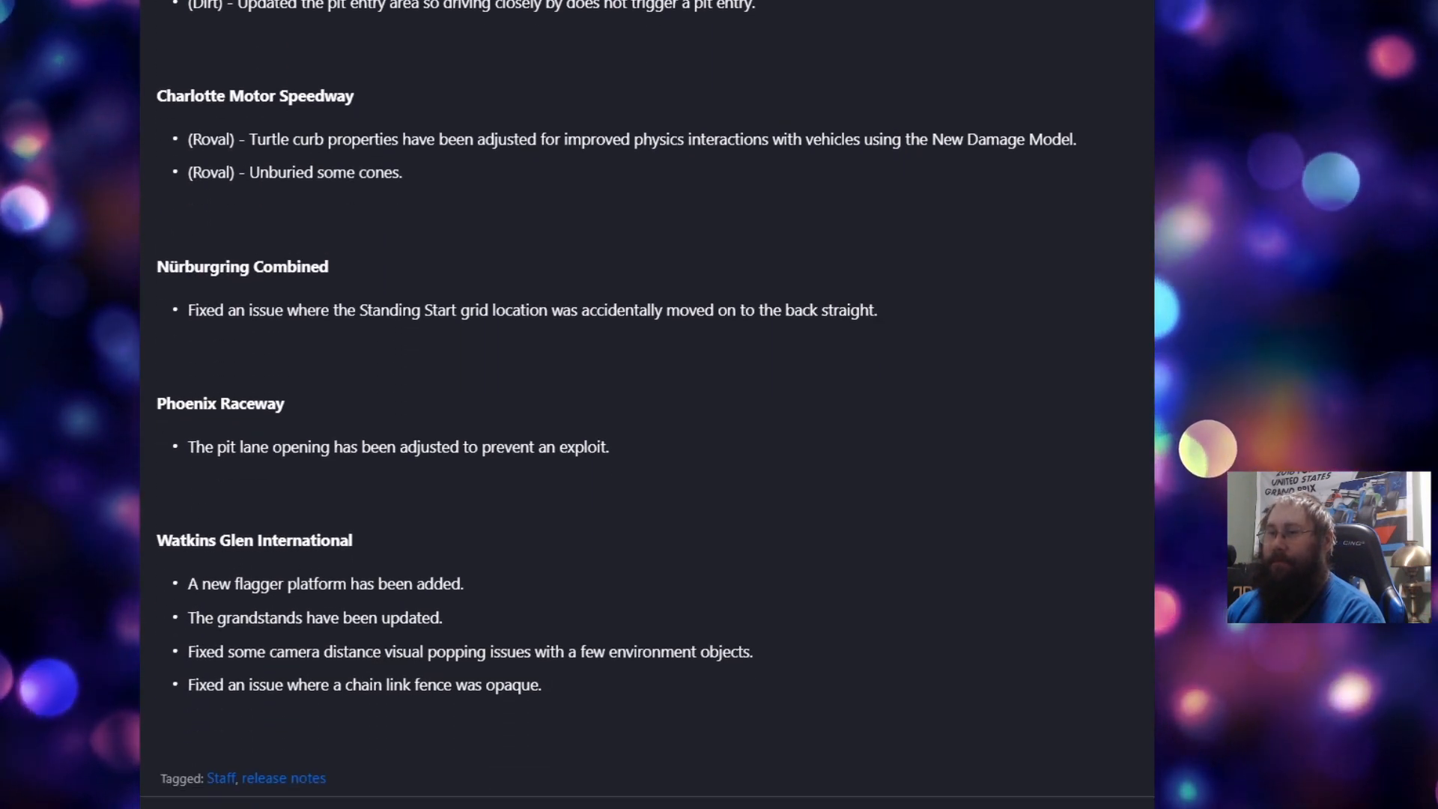